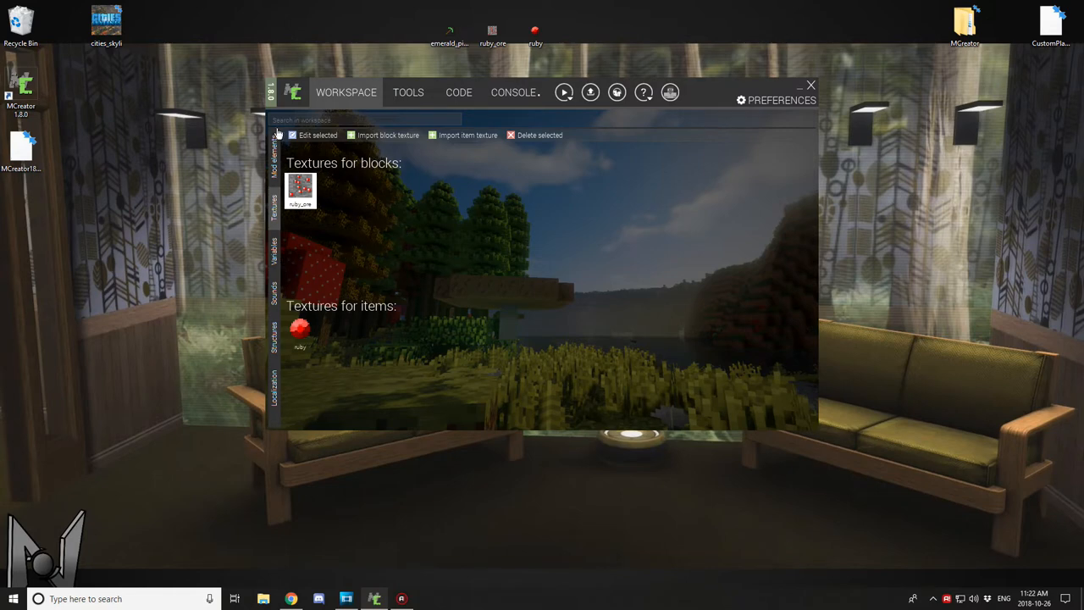
Create a new Item mod element named NWTGItemRuby
click(298, 149)
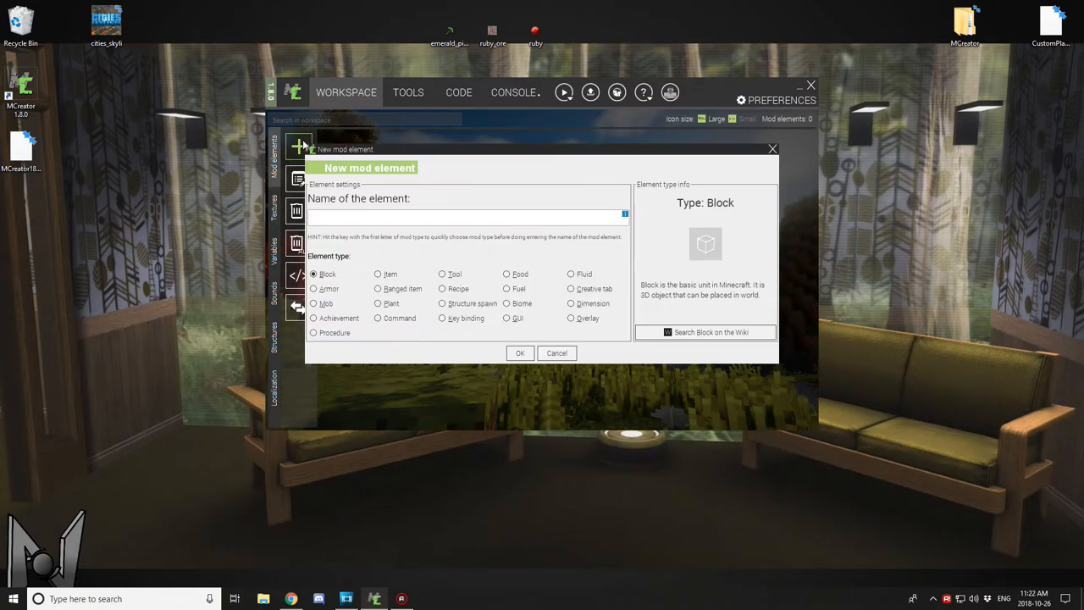
click(377, 274)
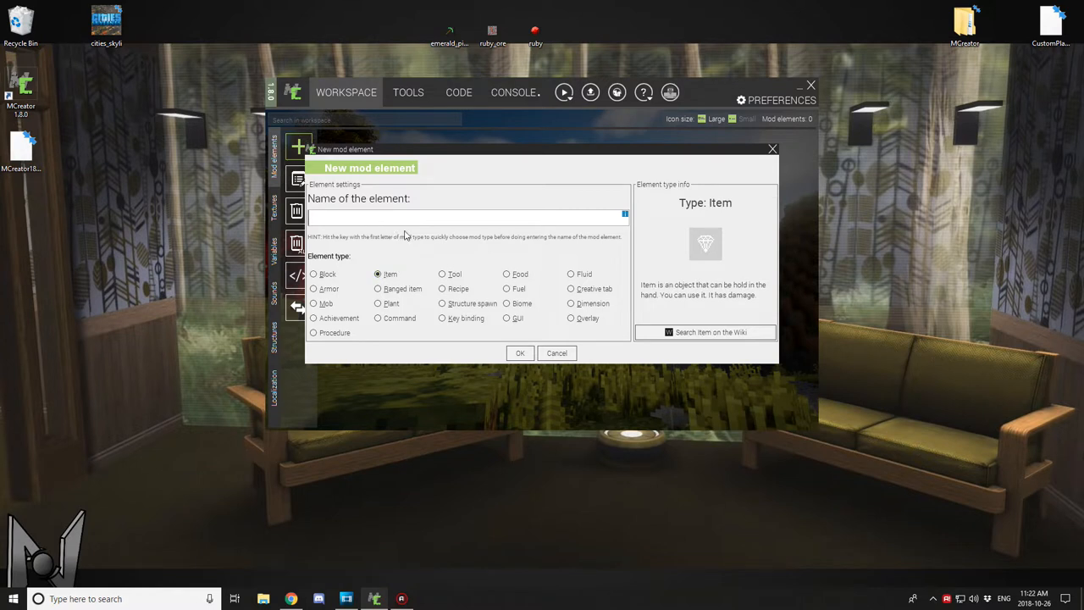
text(NWT)
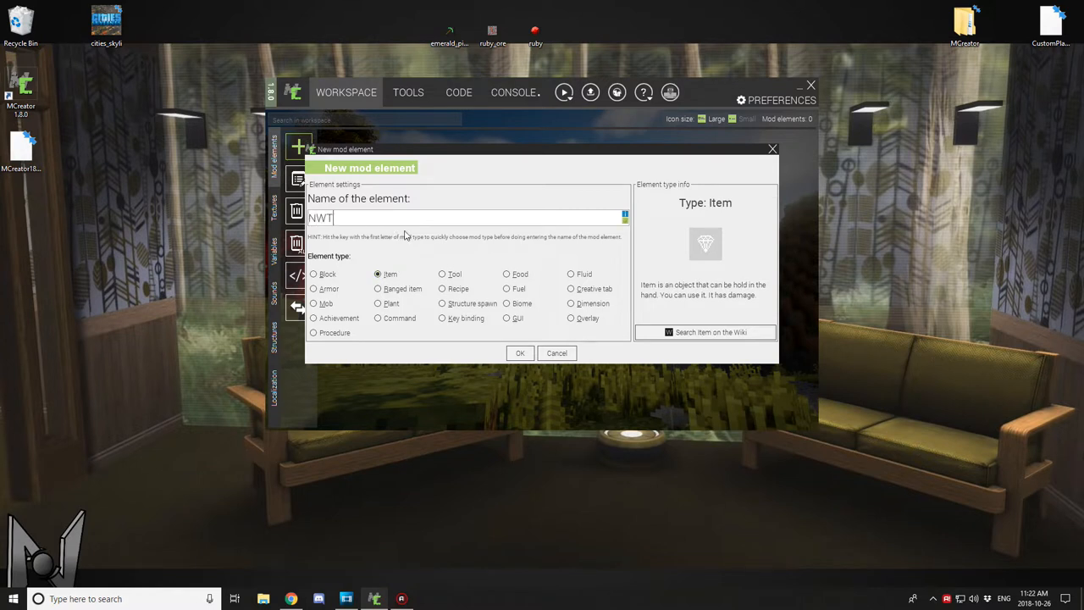
text(GI)
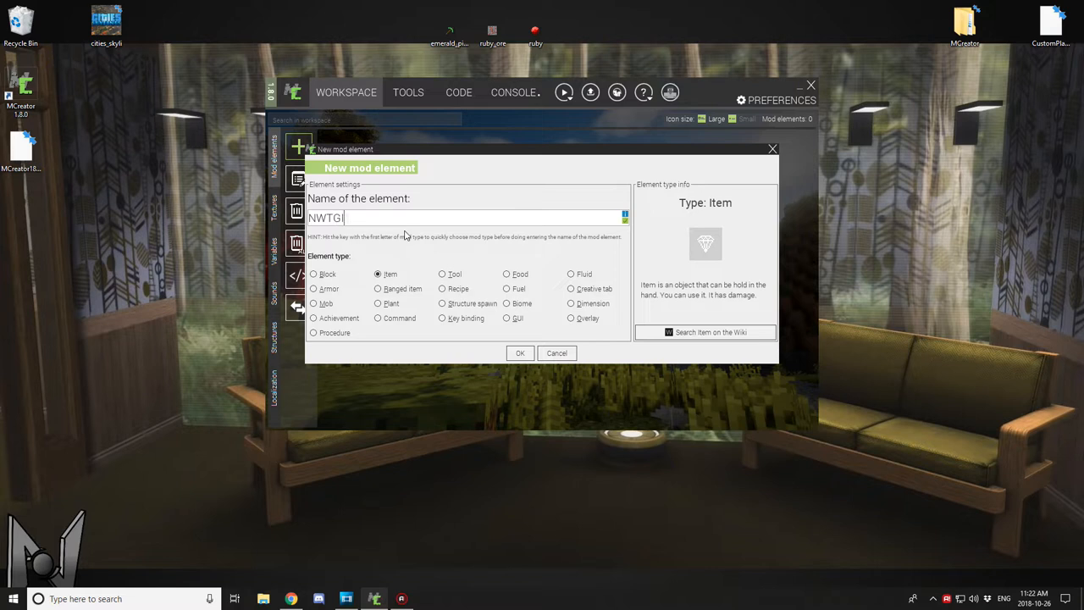
text(tem)
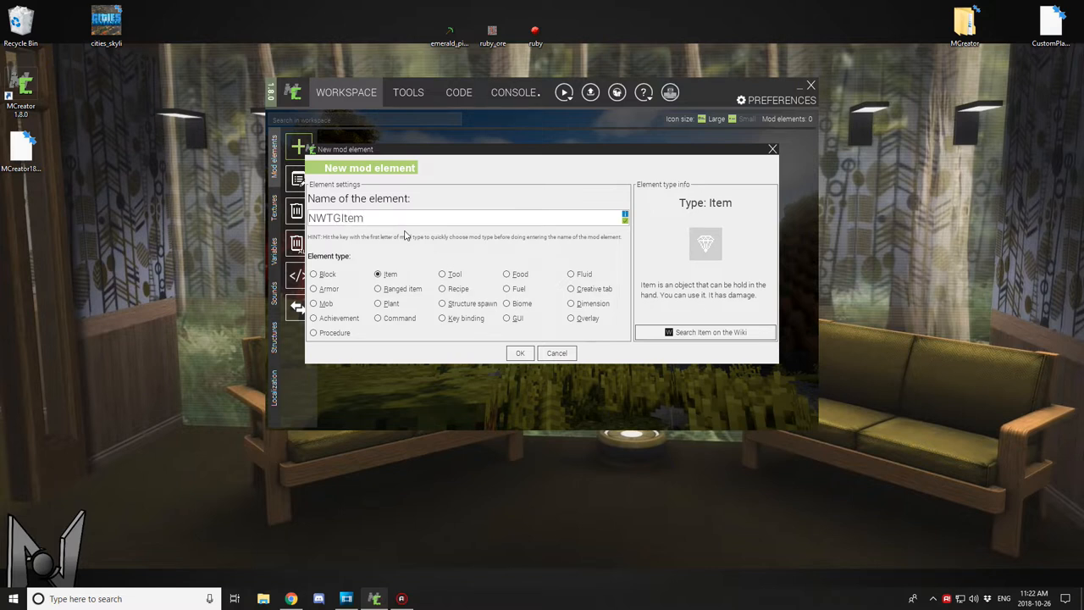
text(Rub)
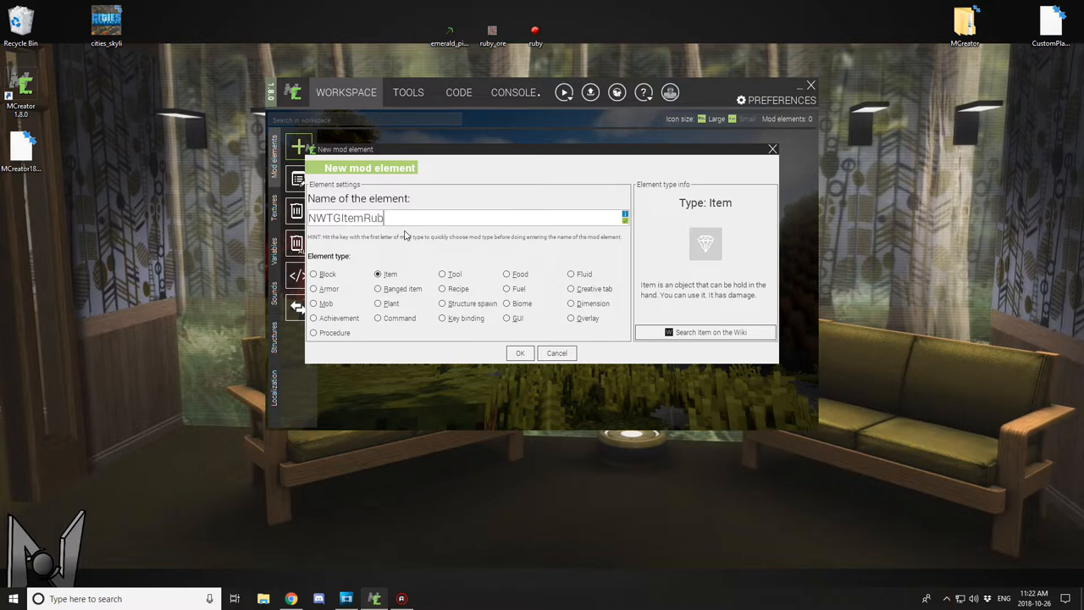
text(y)
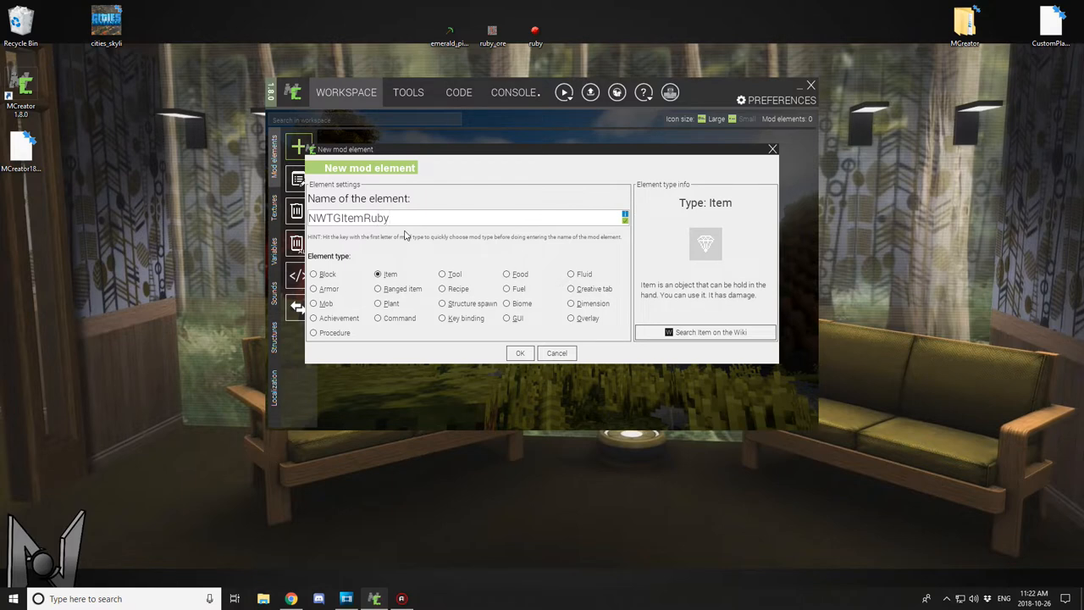
click(520, 354)
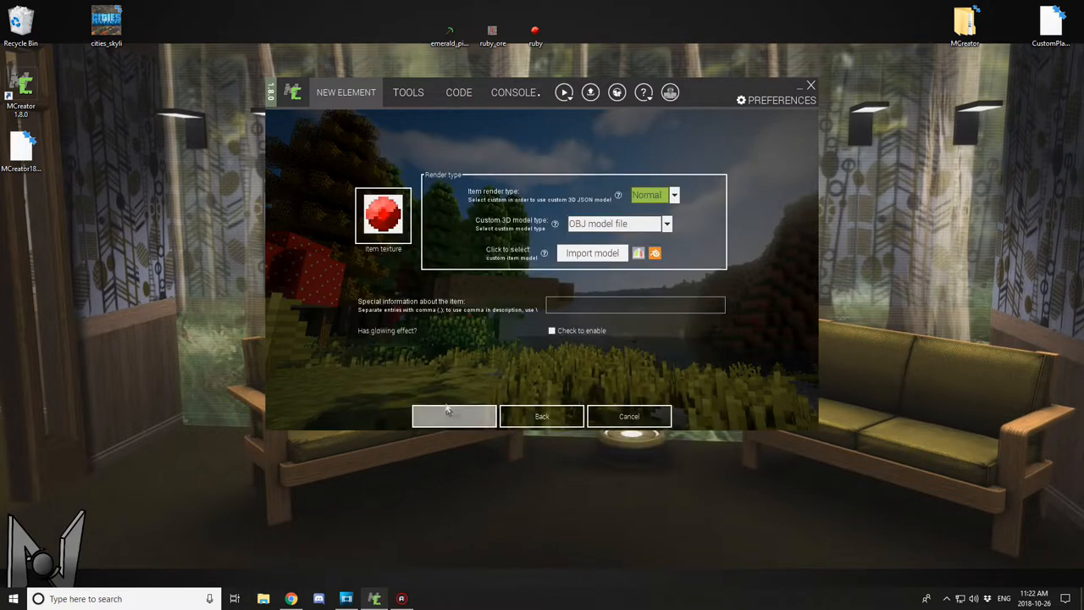
Name the item Ruby in GUI, keep the MISC creative tab, and finish the element
click(454, 416)
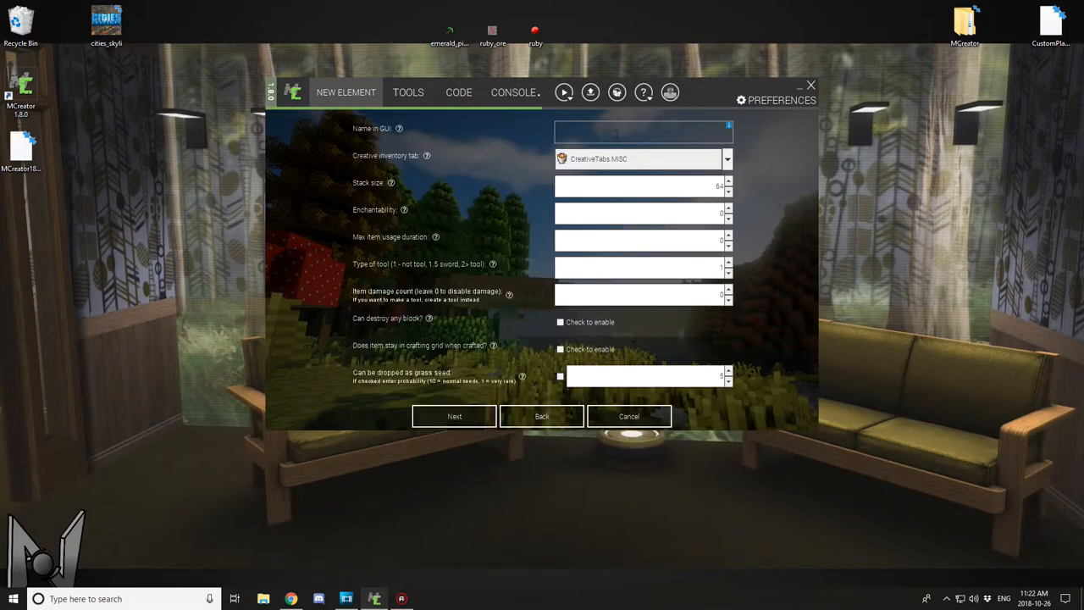
text(Ruby)
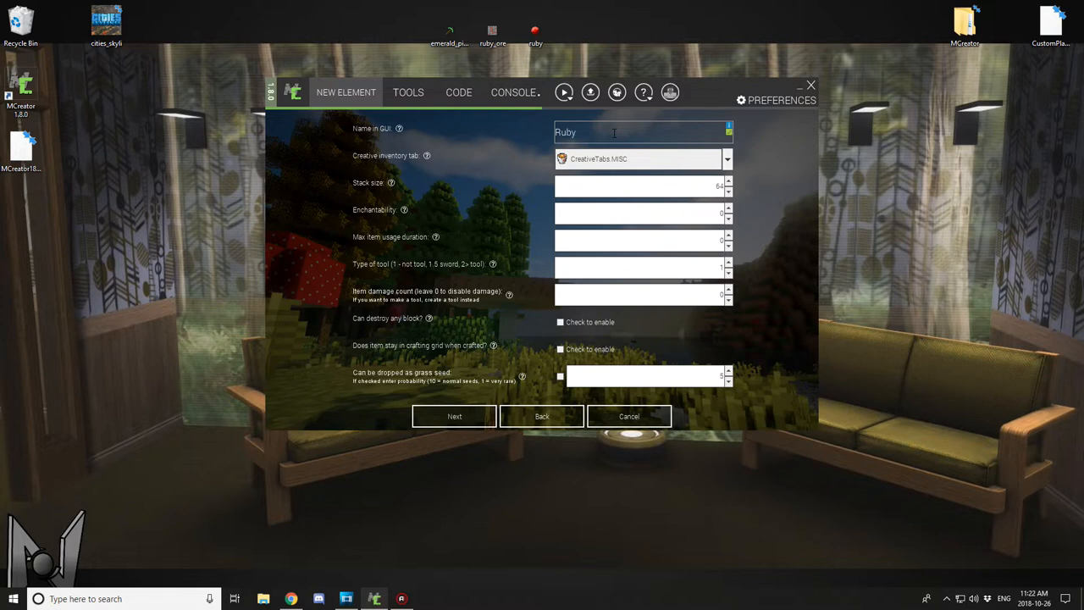
click(725, 159)
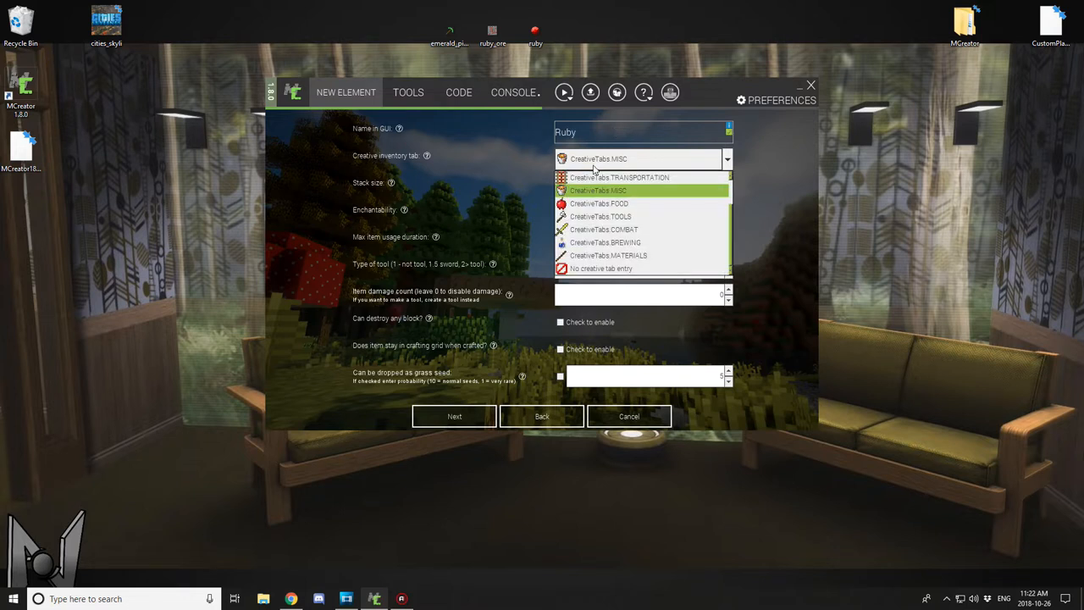
mouse_move(577, 168)
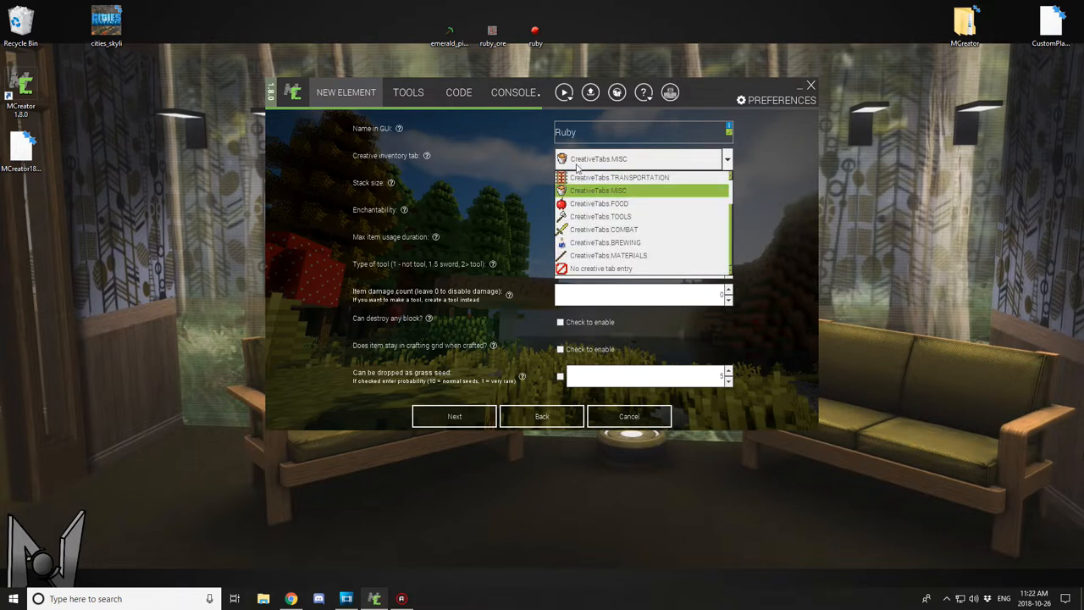
click(598, 190)
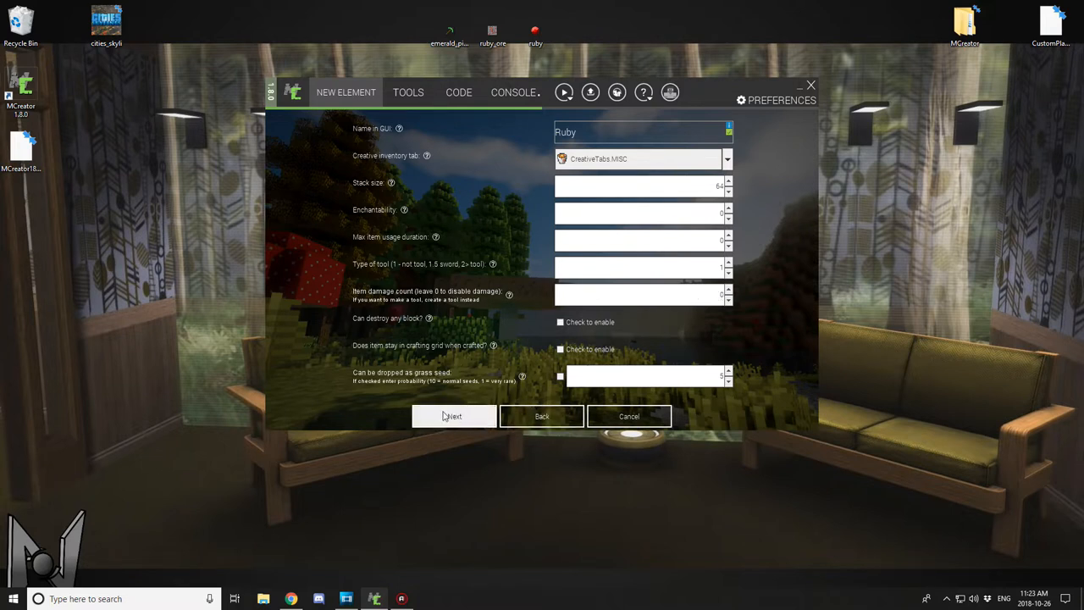
click(454, 417)
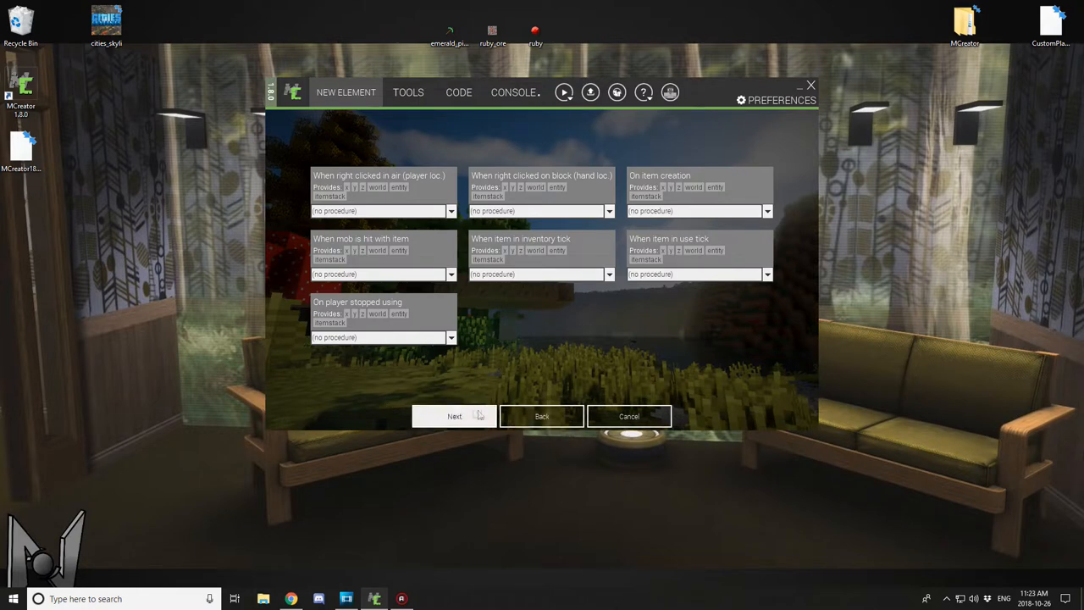
click(455, 417)
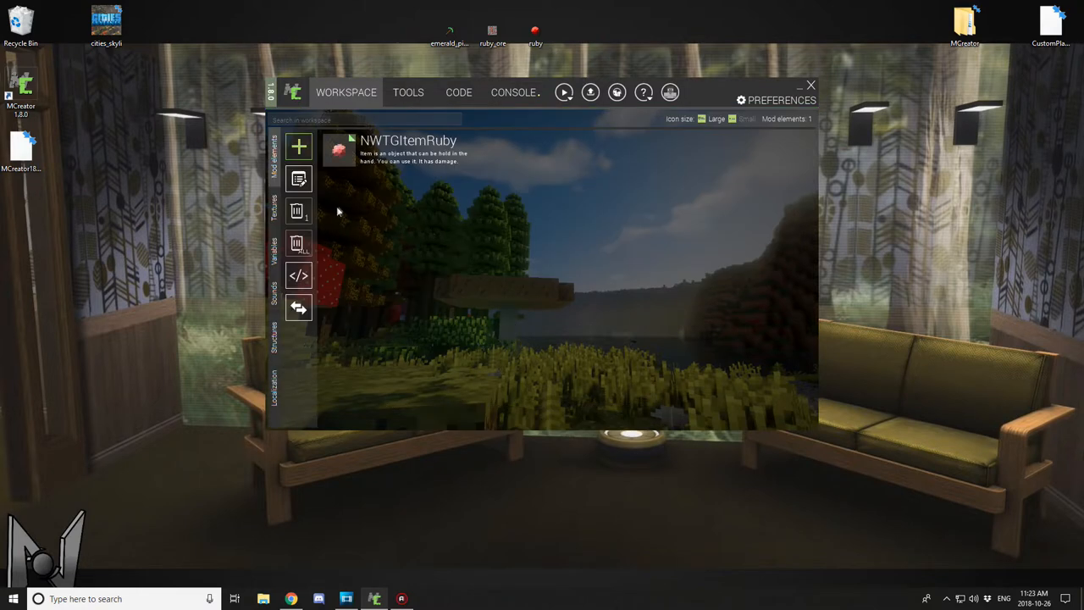
Create a new Block mod element named NWTGBlockRubyOre, correcting the typo
click(299, 146)
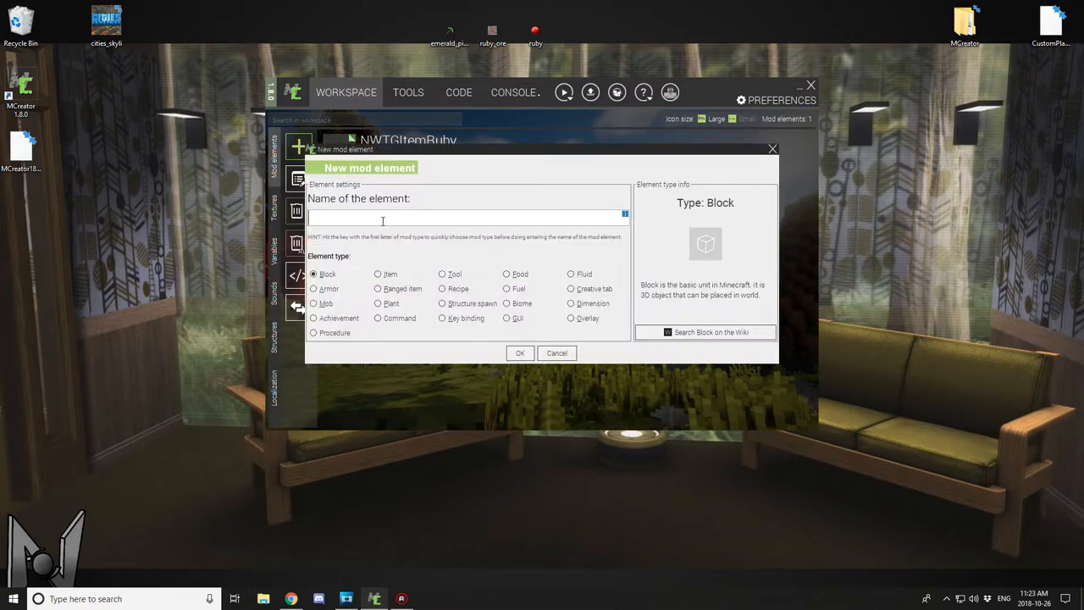
text(NWT)
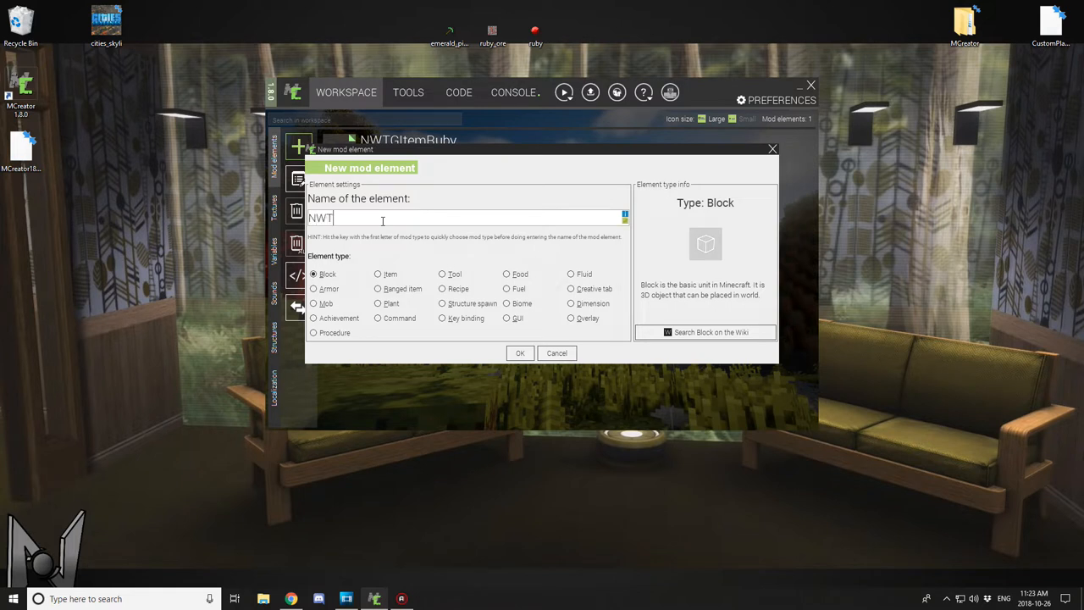
text(G)
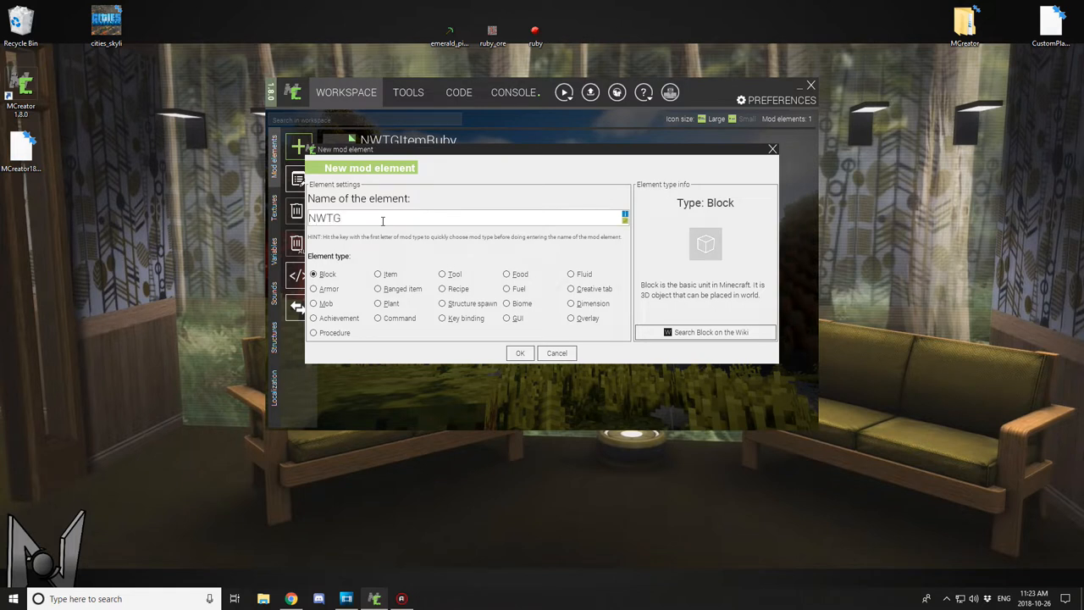
text(Ore)
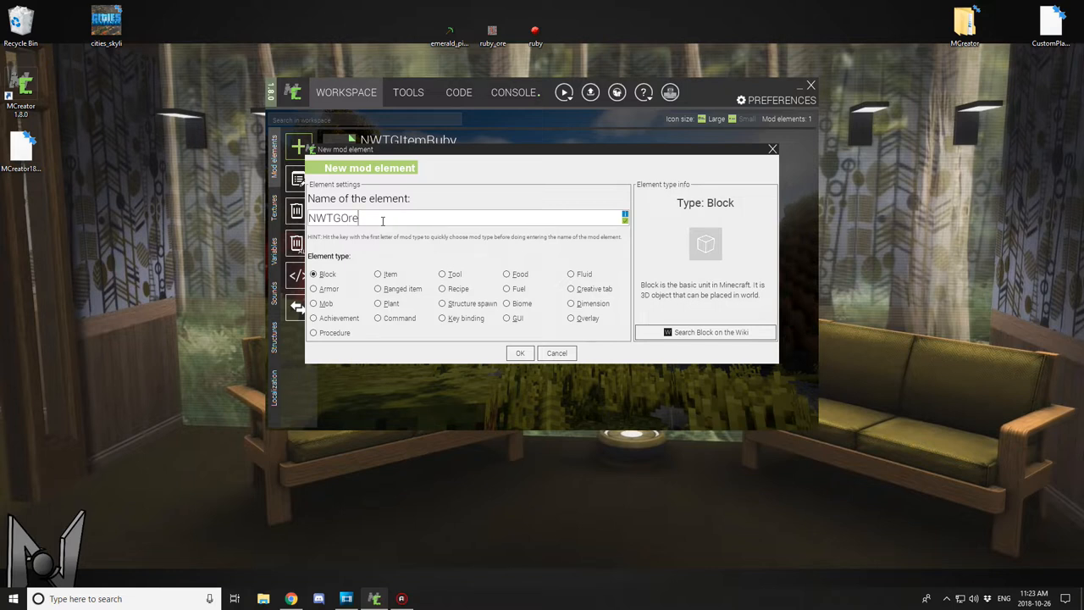
key(BackSpace)
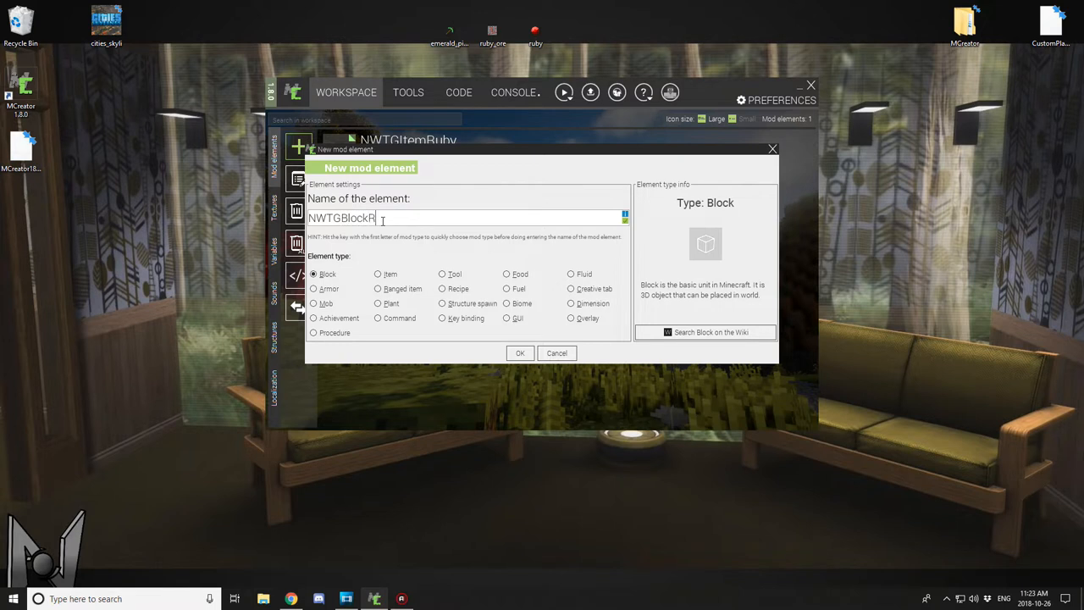
text(ubyOre)
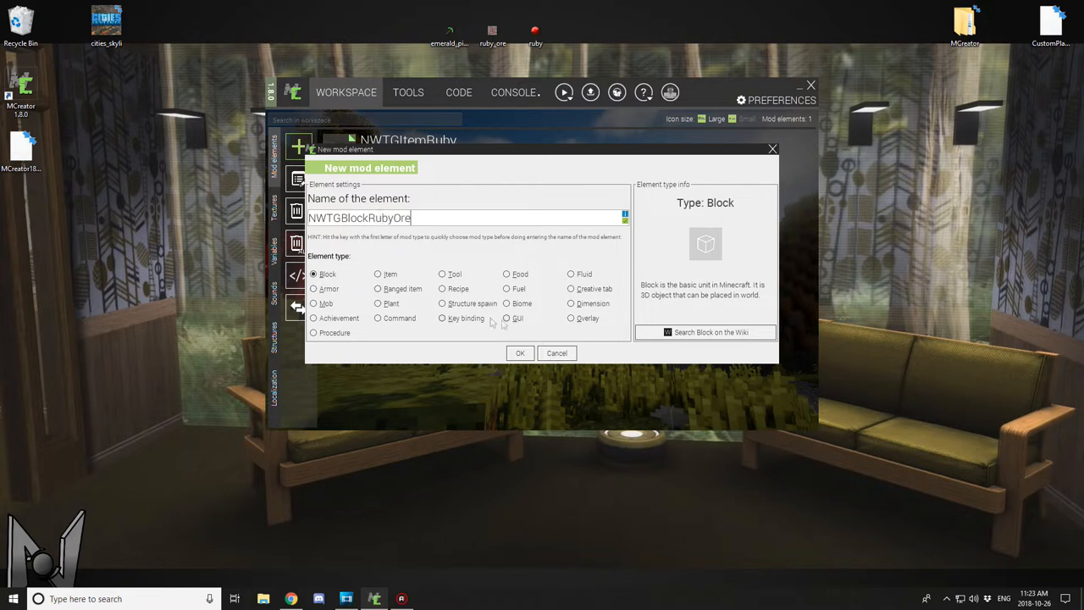
click(520, 354)
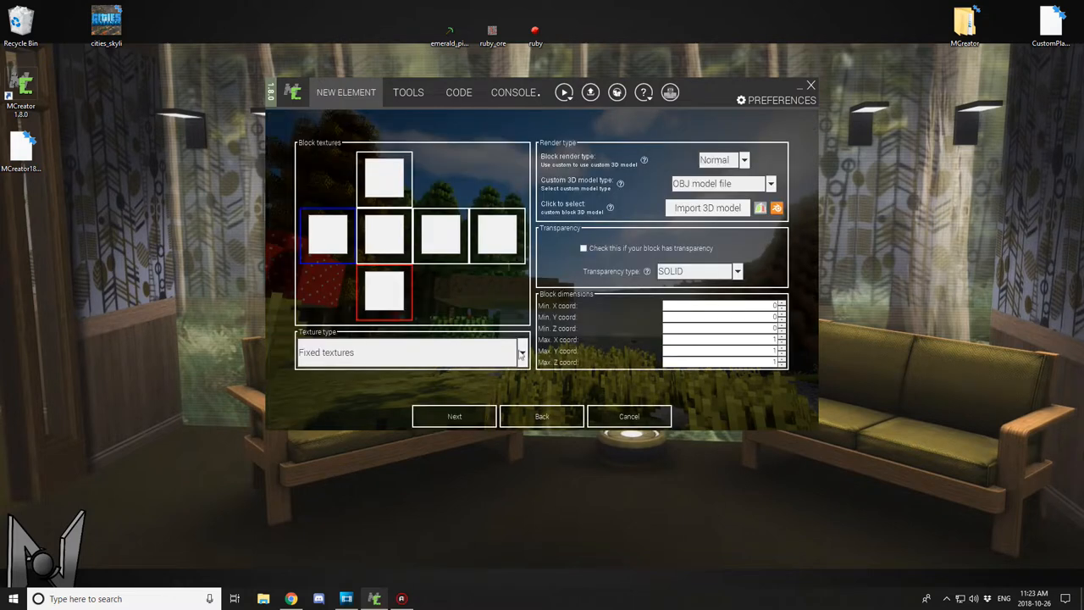
Assign the ruby ore texture to the block's faces and continue to properties
click(382, 179)
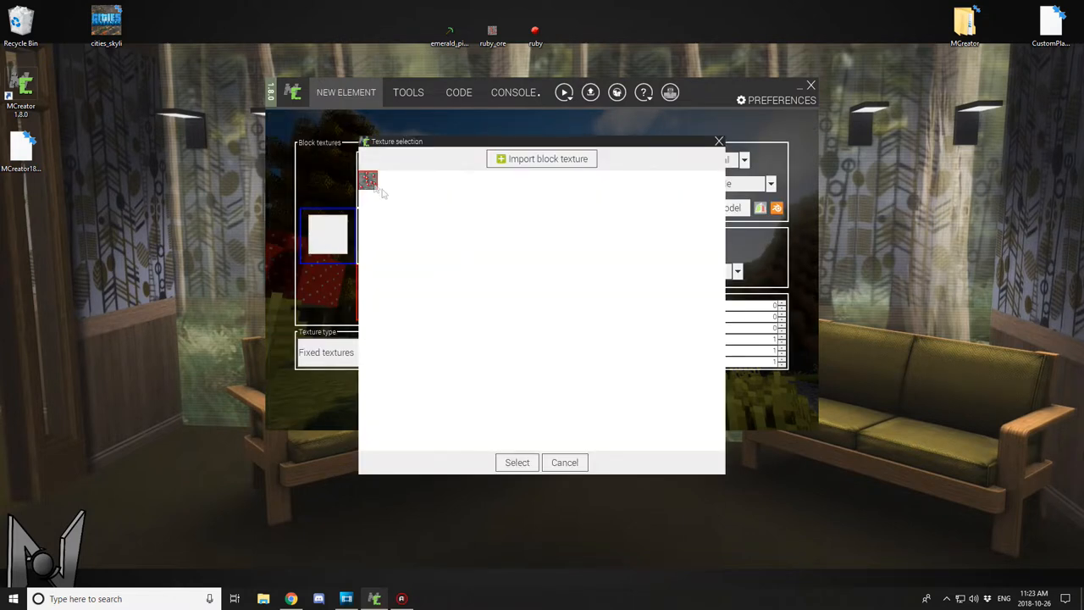
click(517, 462)
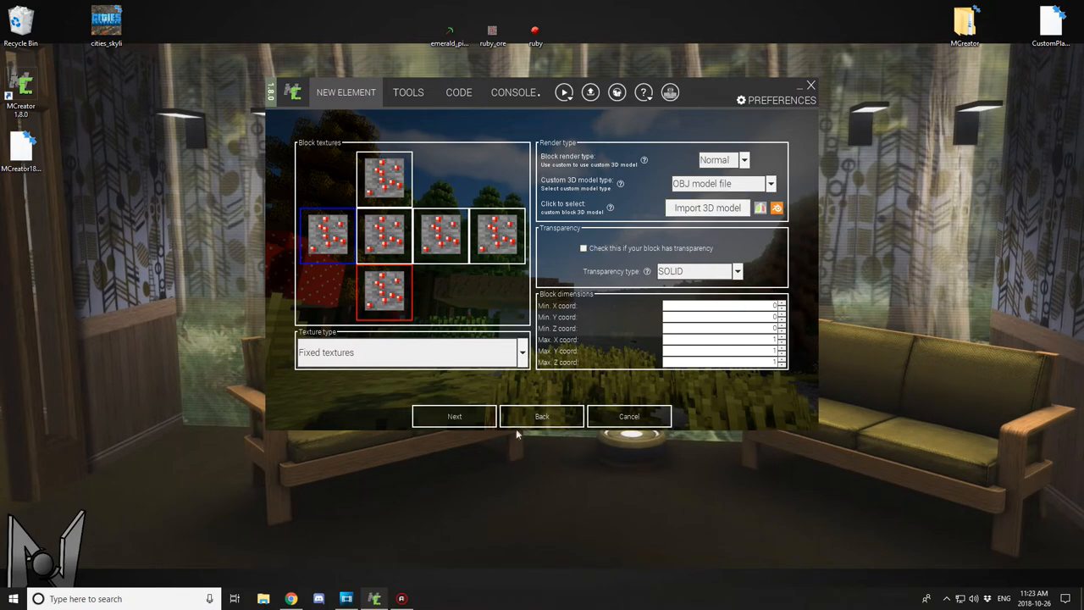
click(454, 417)
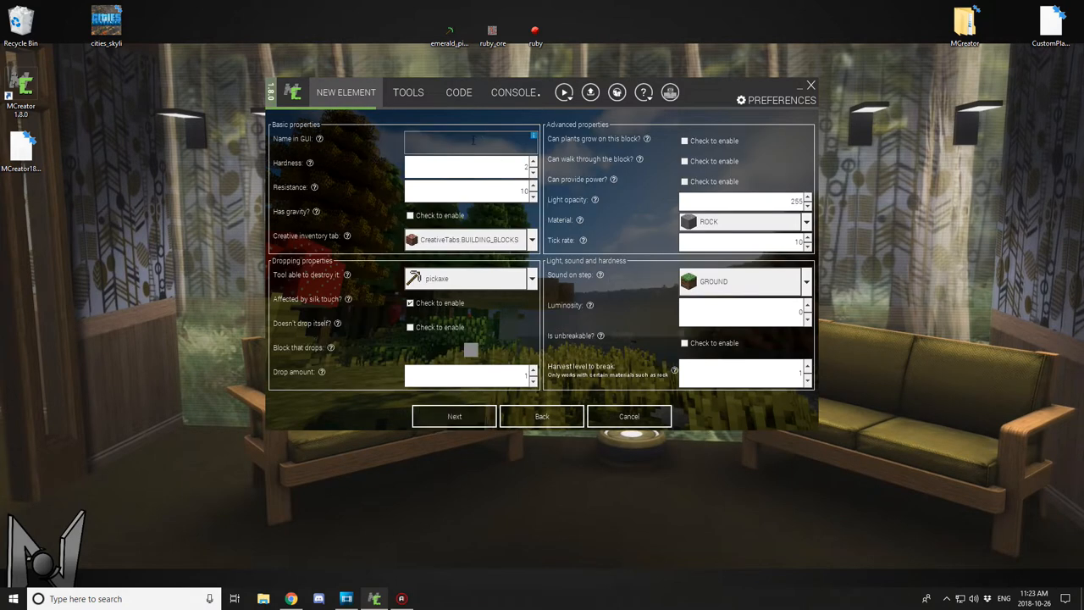
Start entering Ruby as the block's Name in GUI
text(Rub)
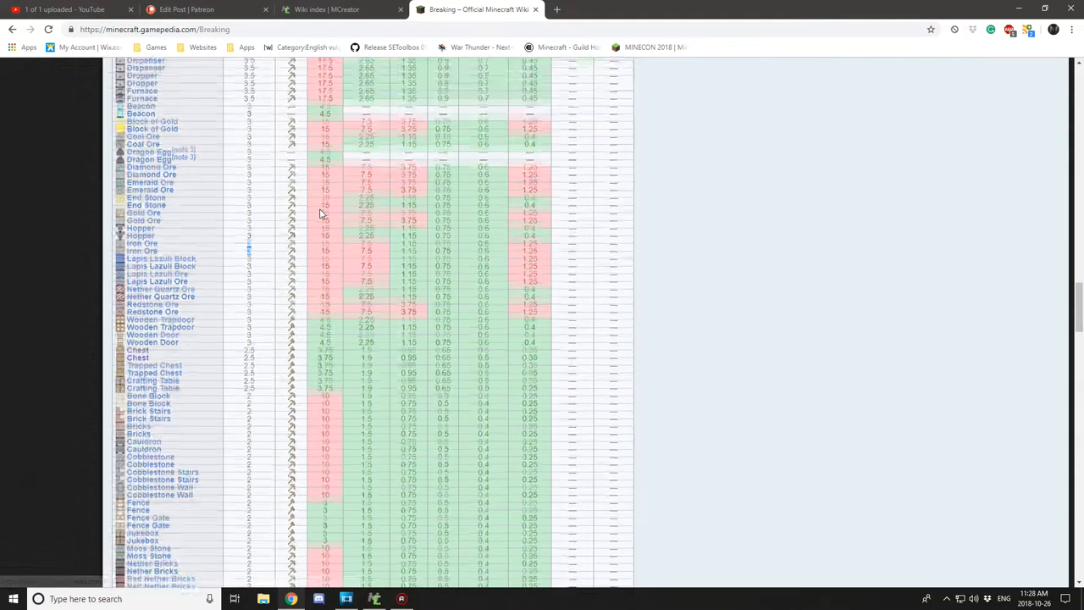
Review ore hardness rows in the wiki breaking table, then hide the browser
scroll(up, 3)
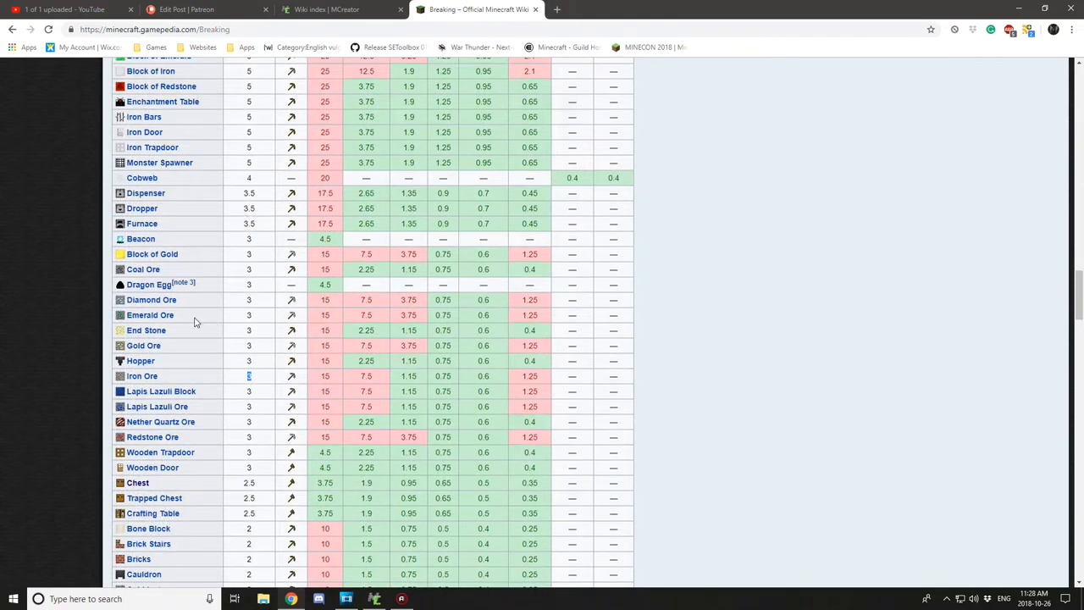
mouse_move(246, 301)
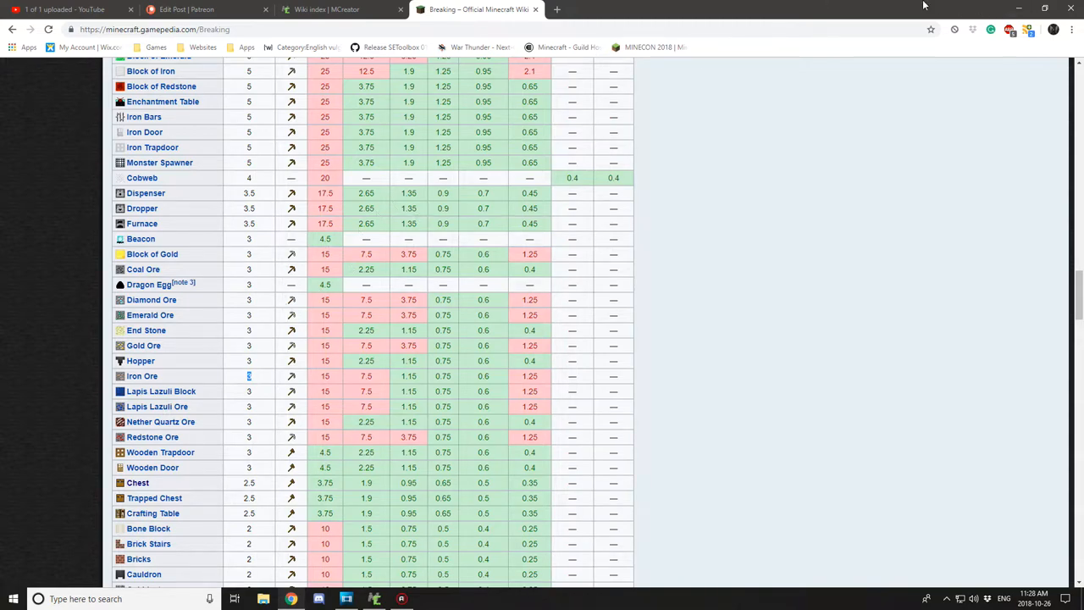
click(1020, 9)
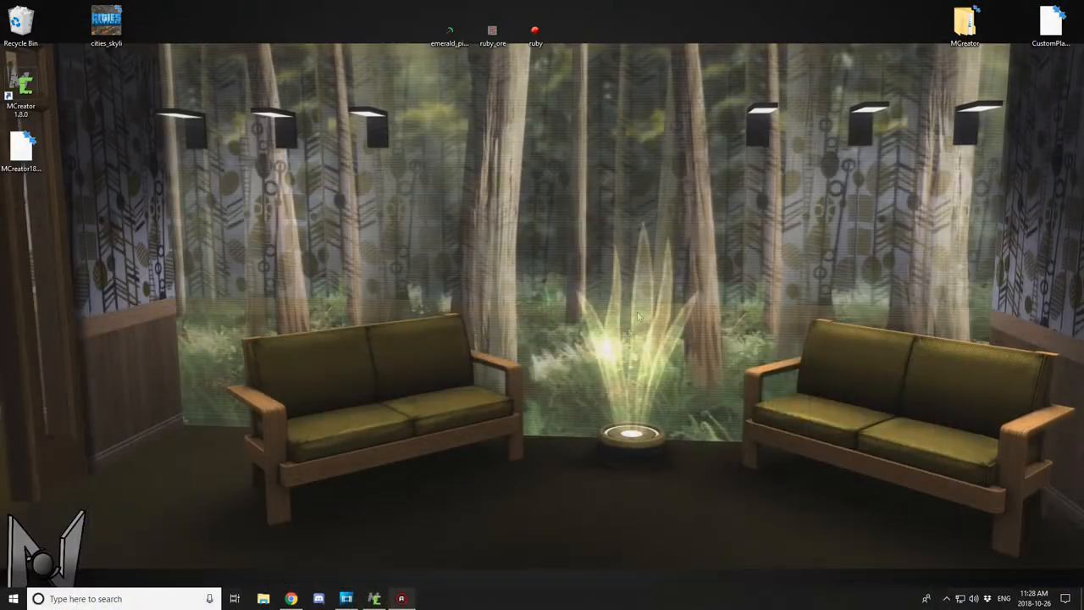
Restore the block editor, enable 'Can provide power?' and set STONE step sound
click(374, 600)
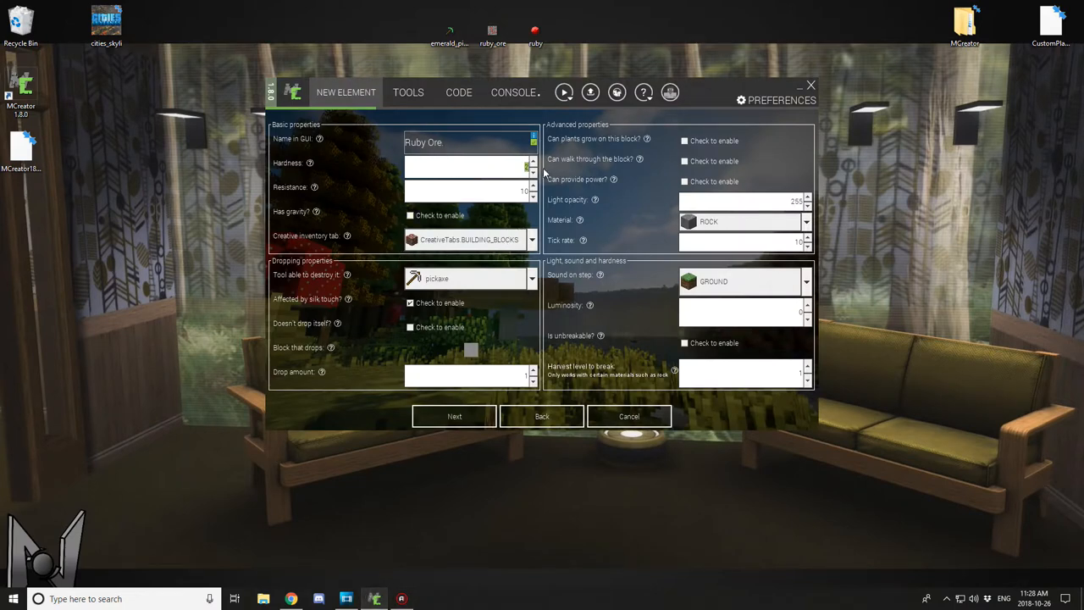
click(805, 282)
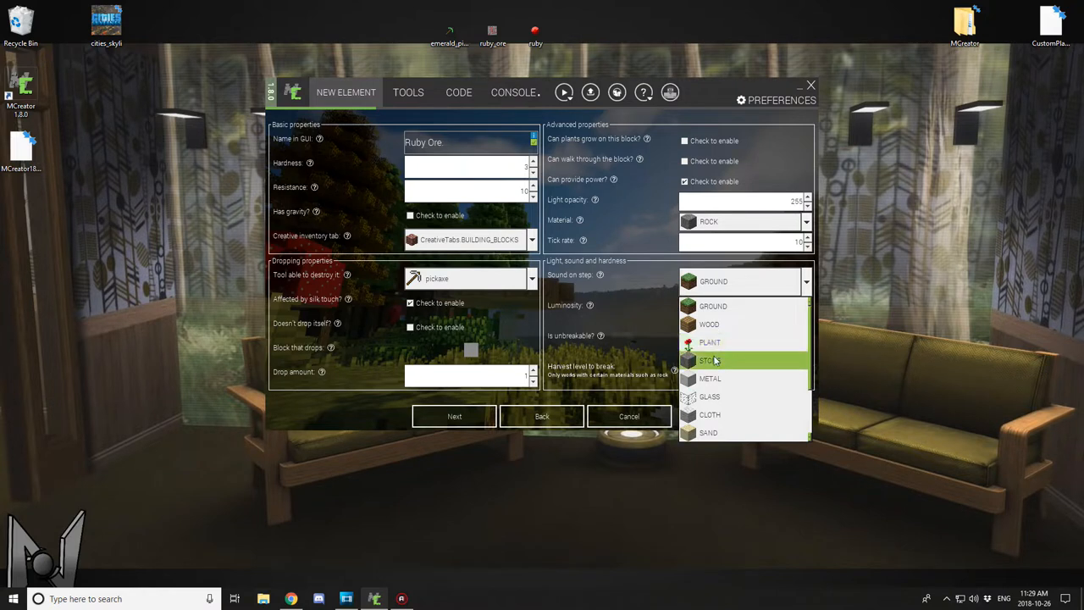
click(710, 360)
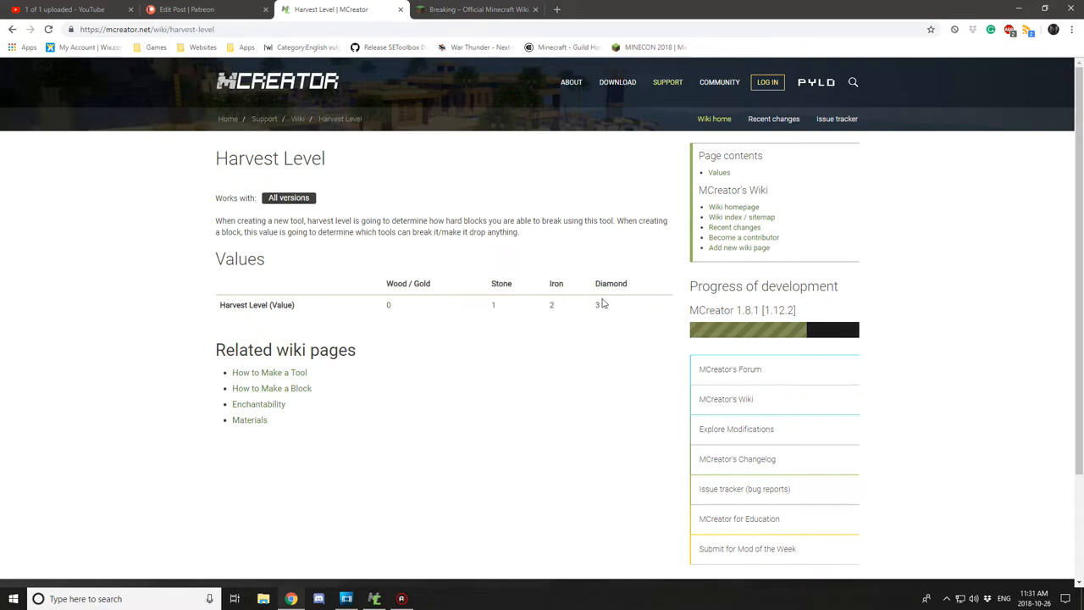
double_click(553, 305)
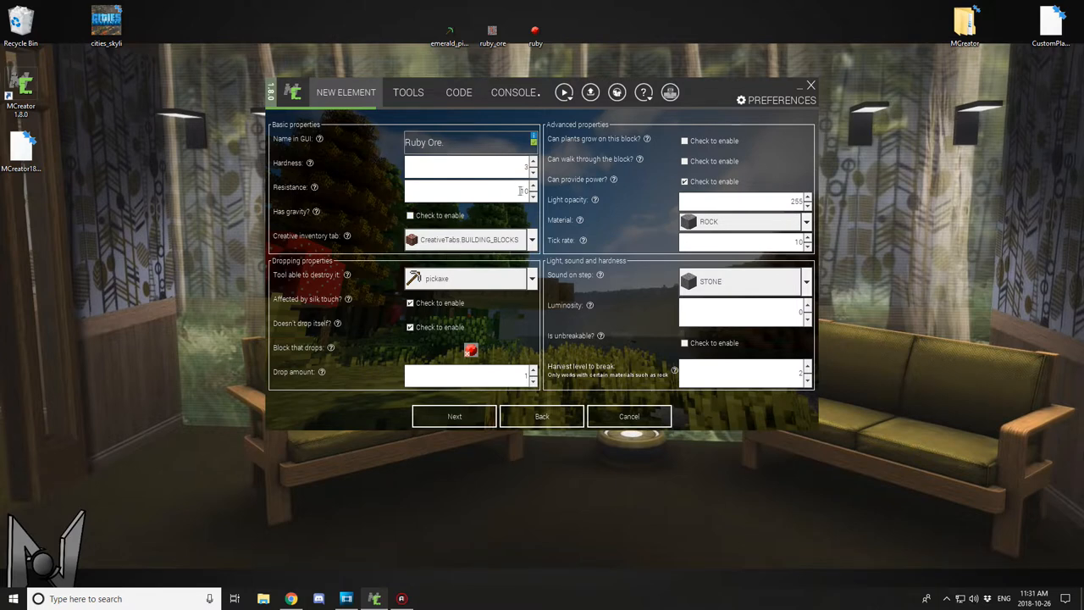
mouse_move(521, 191)
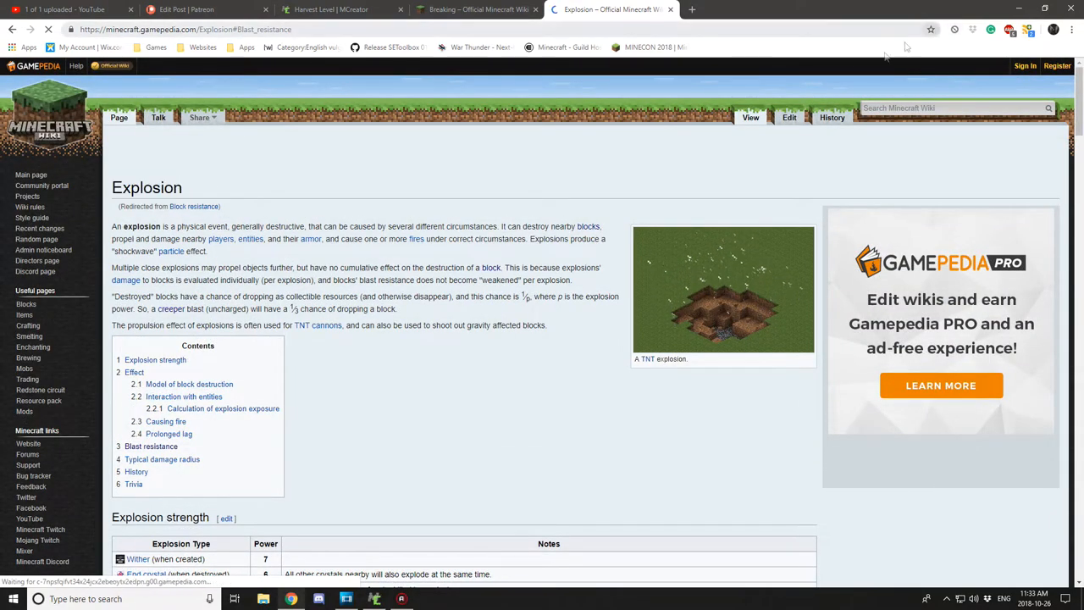
Scroll the wiki blast resistance table down to the ore entries
scroll(down, 3)
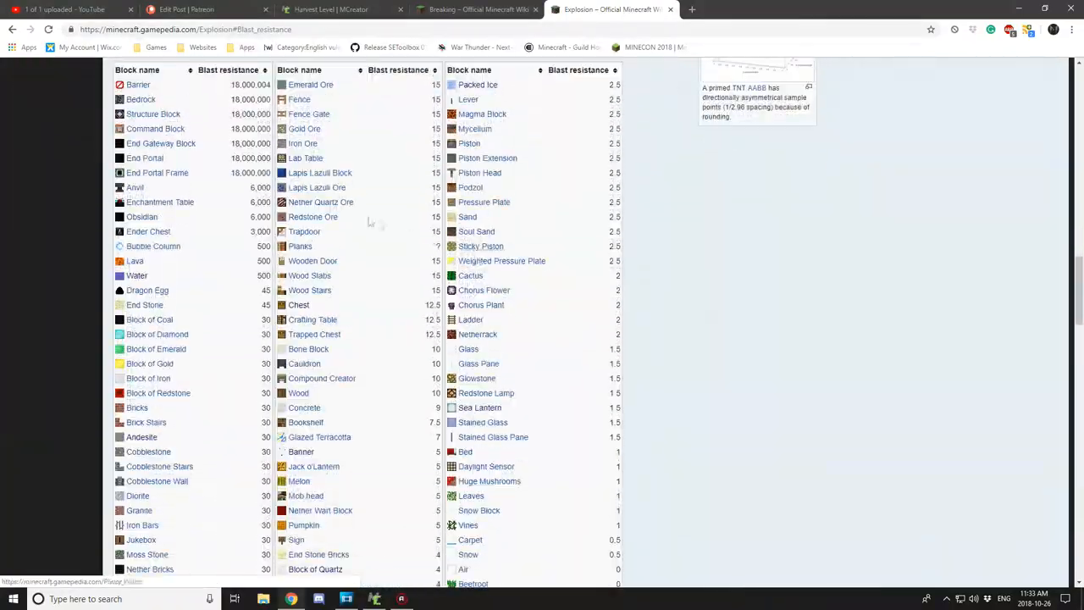
scroll(down, 3)
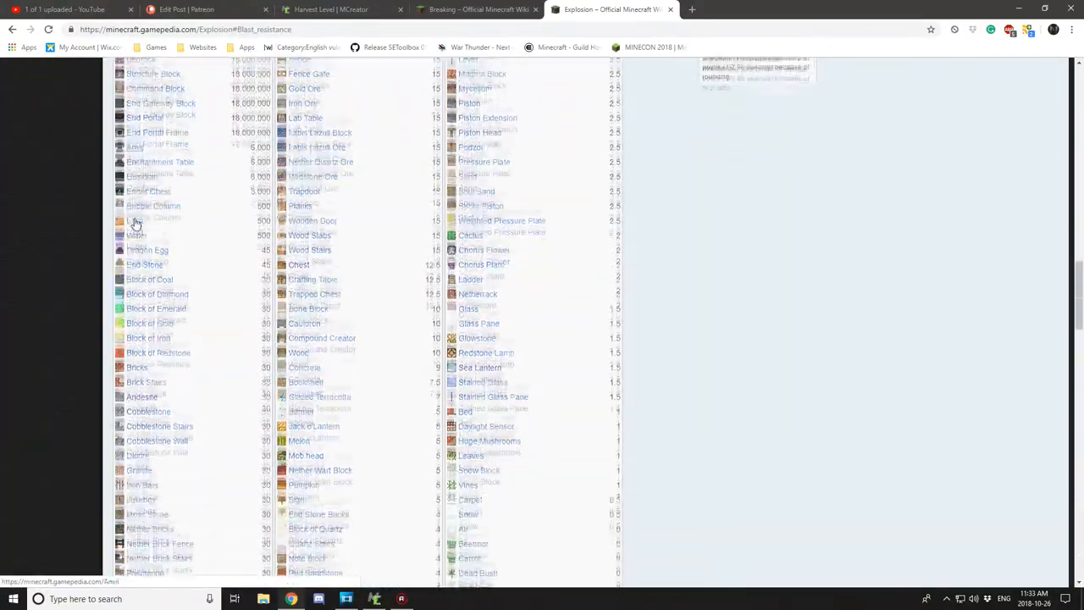
scroll(down, 3)
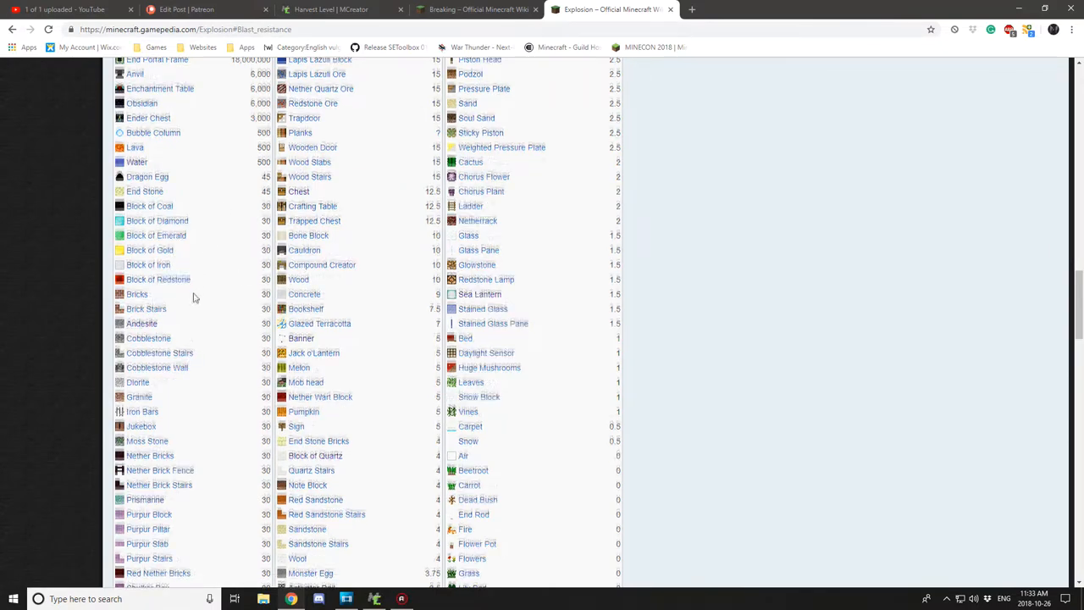
scroll(down, 3)
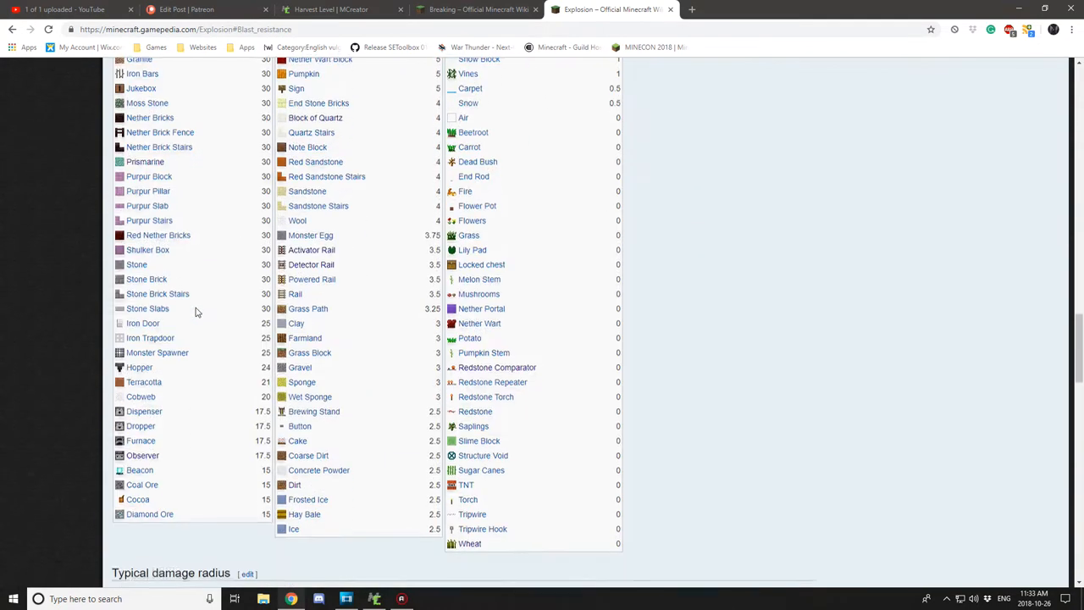
scroll(down, 3)
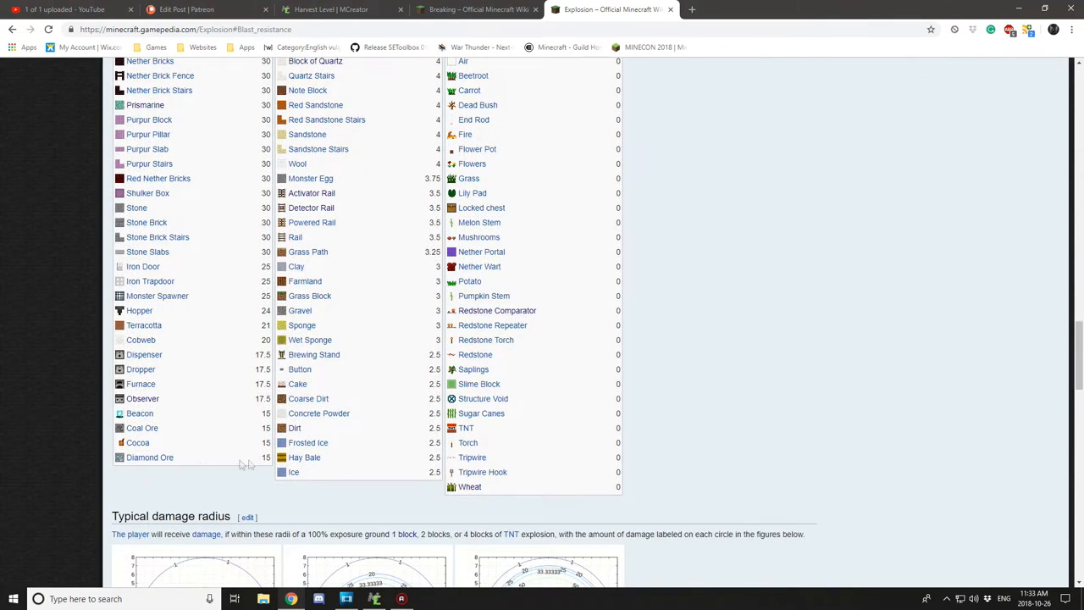
mouse_move(244, 476)
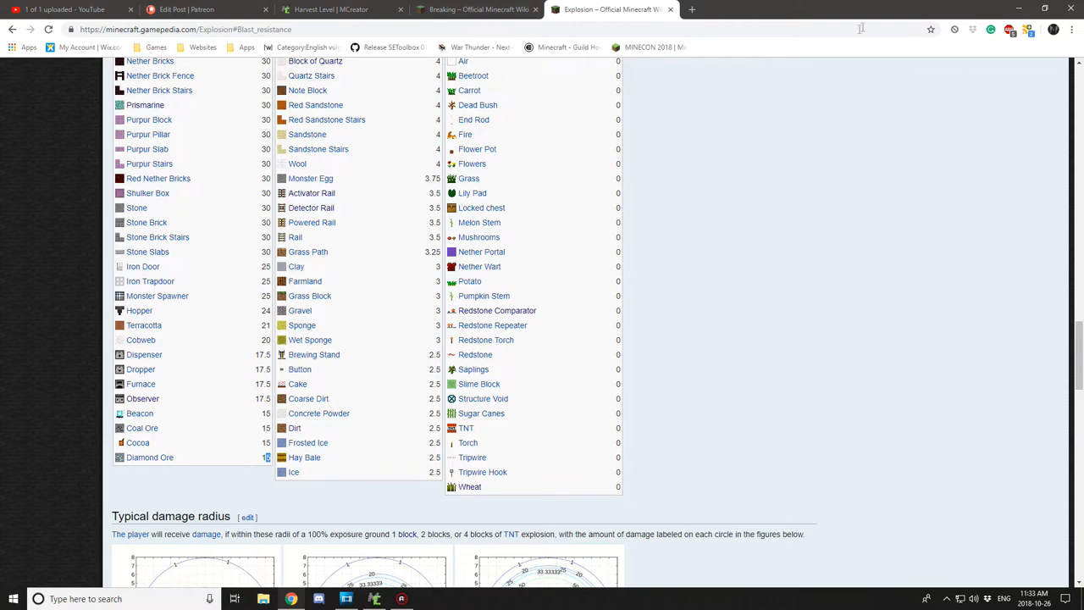
Hide the browser and return to the Ruby Ore block editor
click(373, 600)
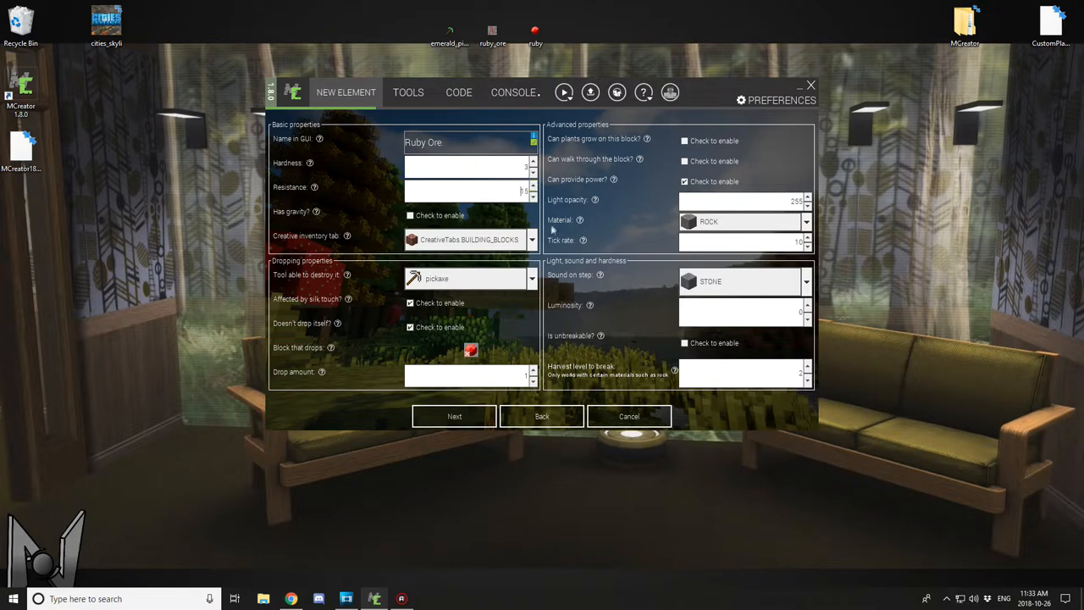
mouse_move(650, 166)
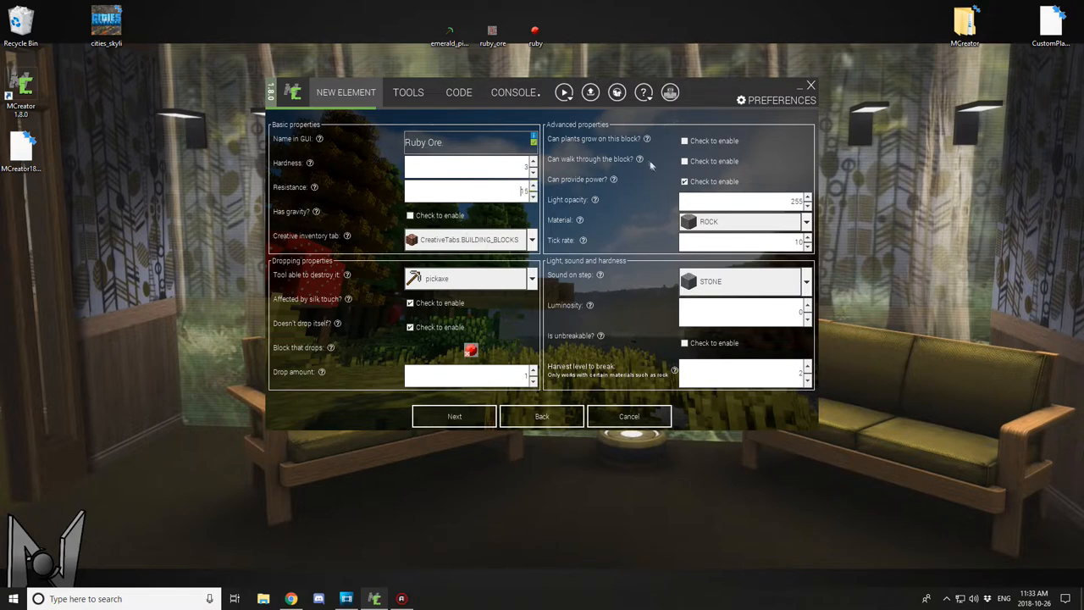
Toggle plant growth off again, disable 'Can provide power?', and continue to particle settings
click(684, 141)
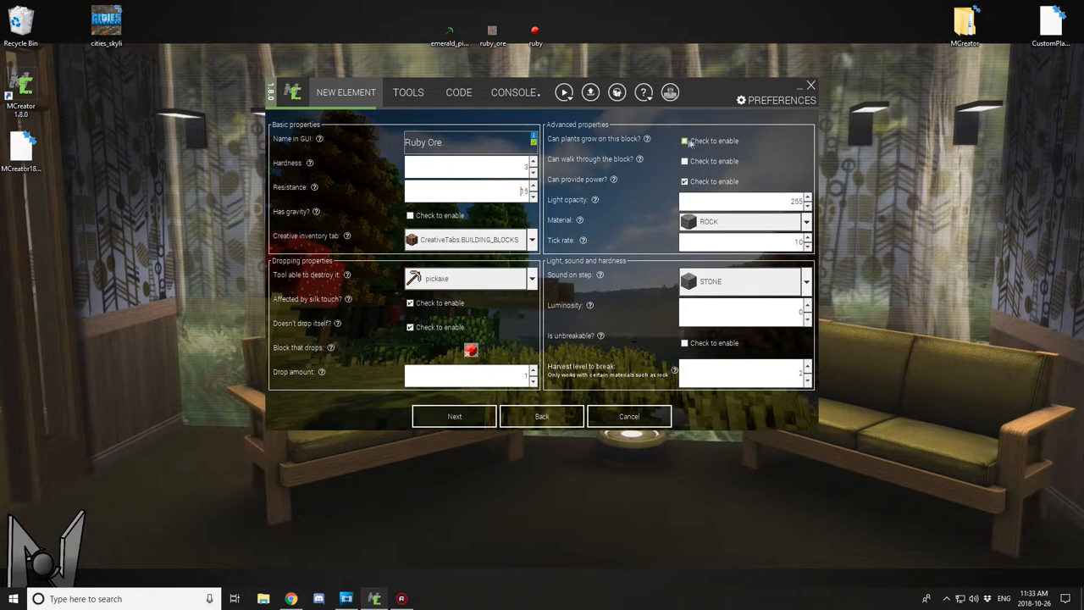
click(684, 141)
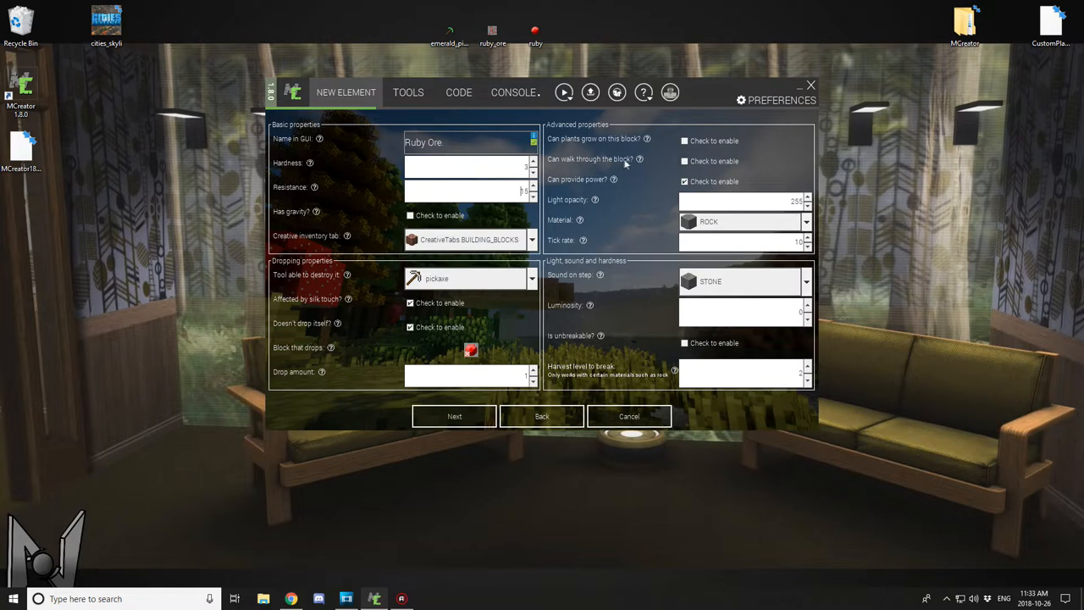
click(685, 181)
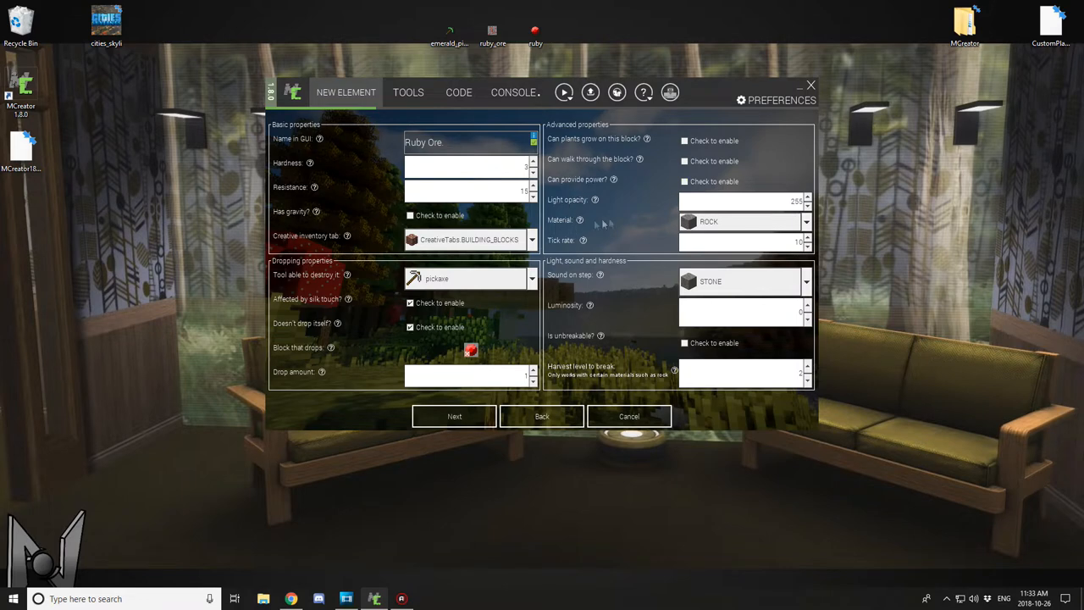
mouse_move(556, 230)
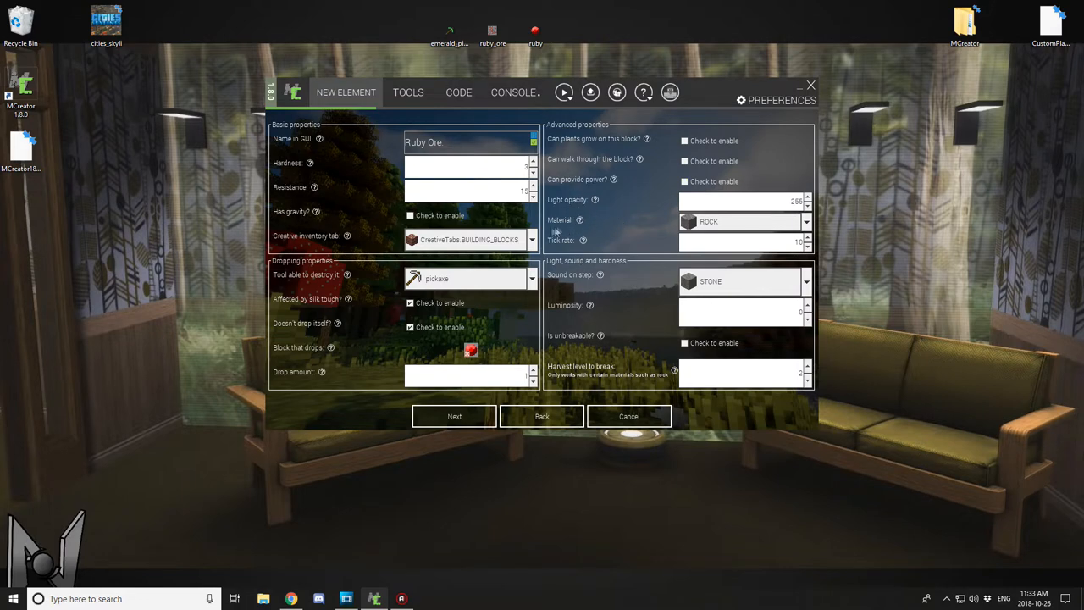
mouse_move(627, 200)
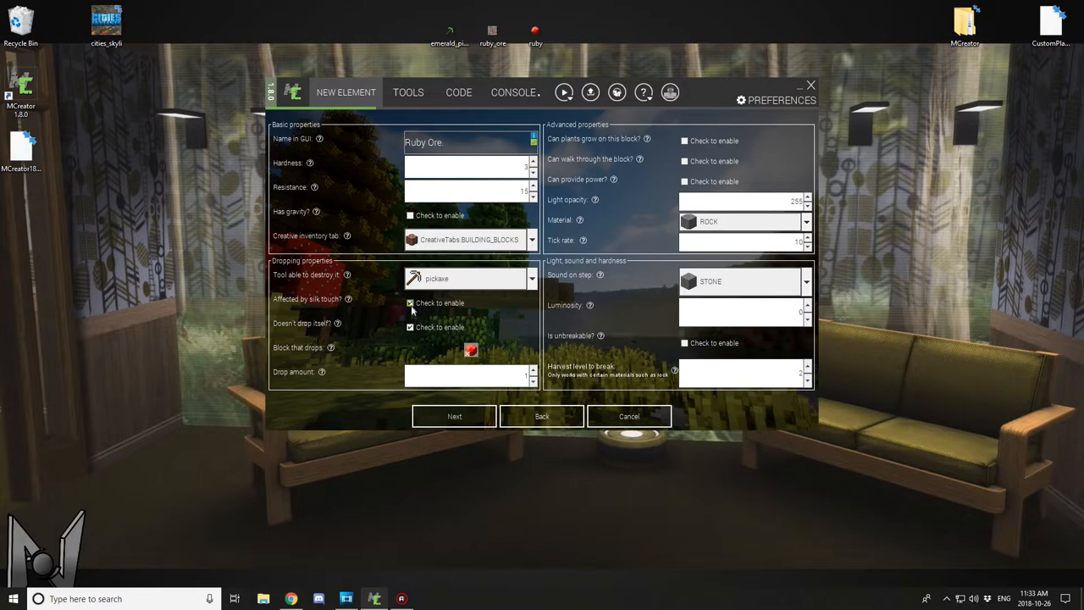
click(410, 301)
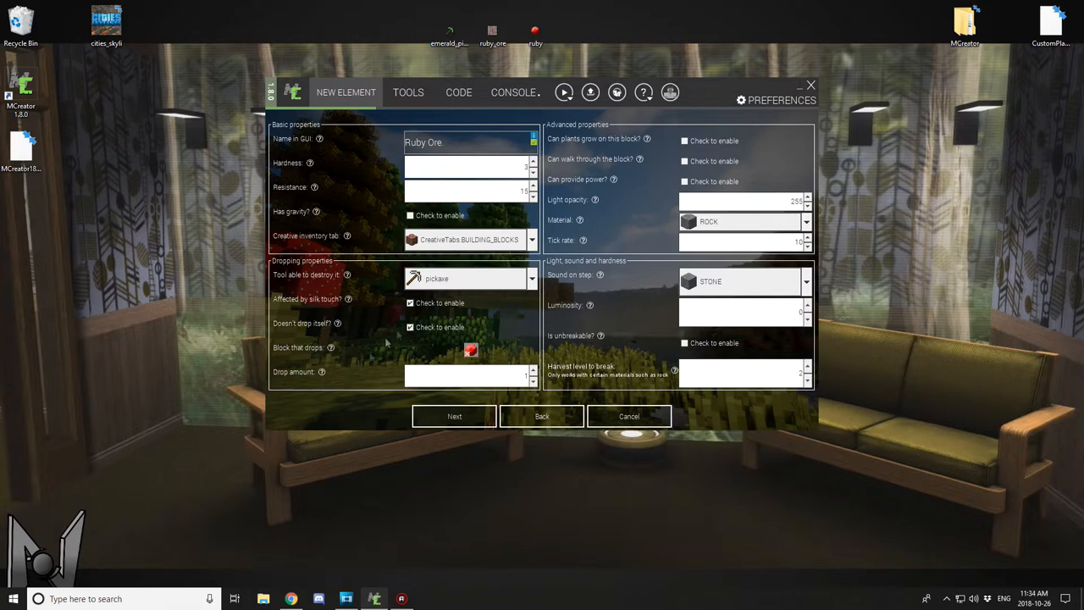
mouse_move(615, 327)
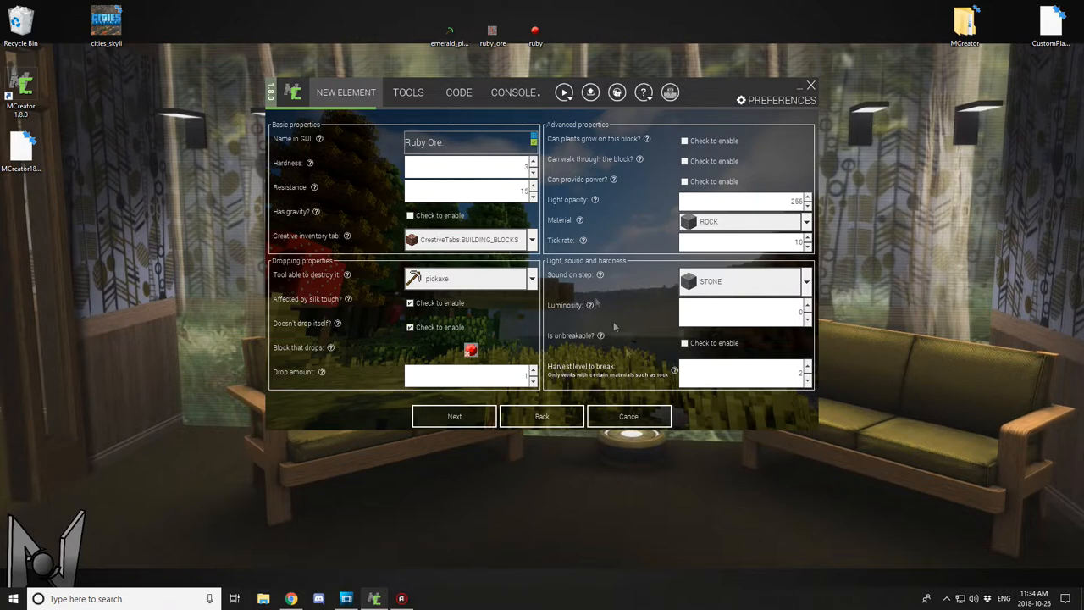
click(454, 417)
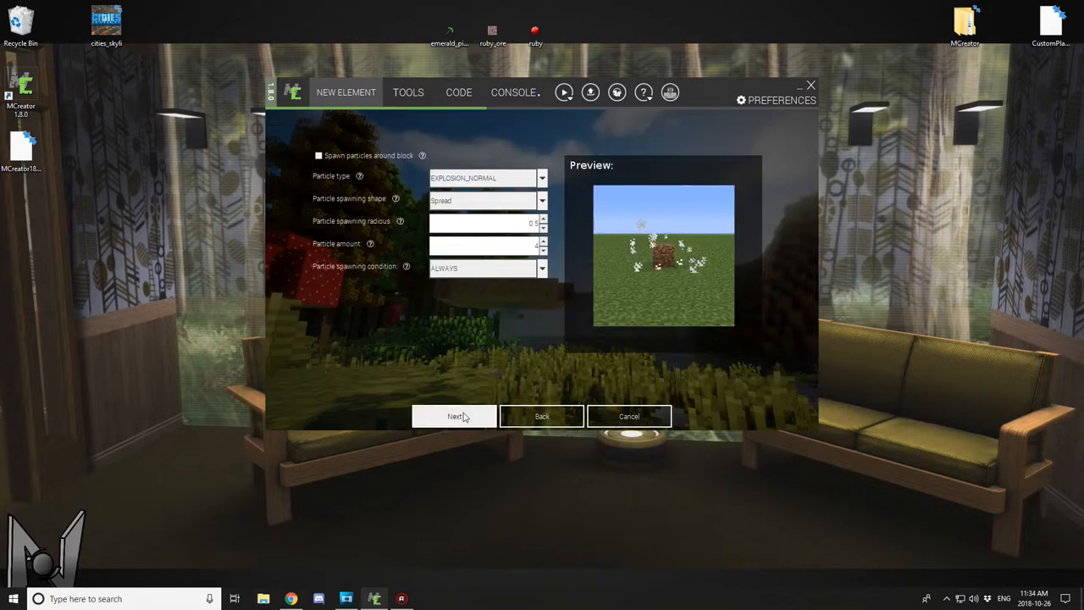
mouse_move(481, 403)
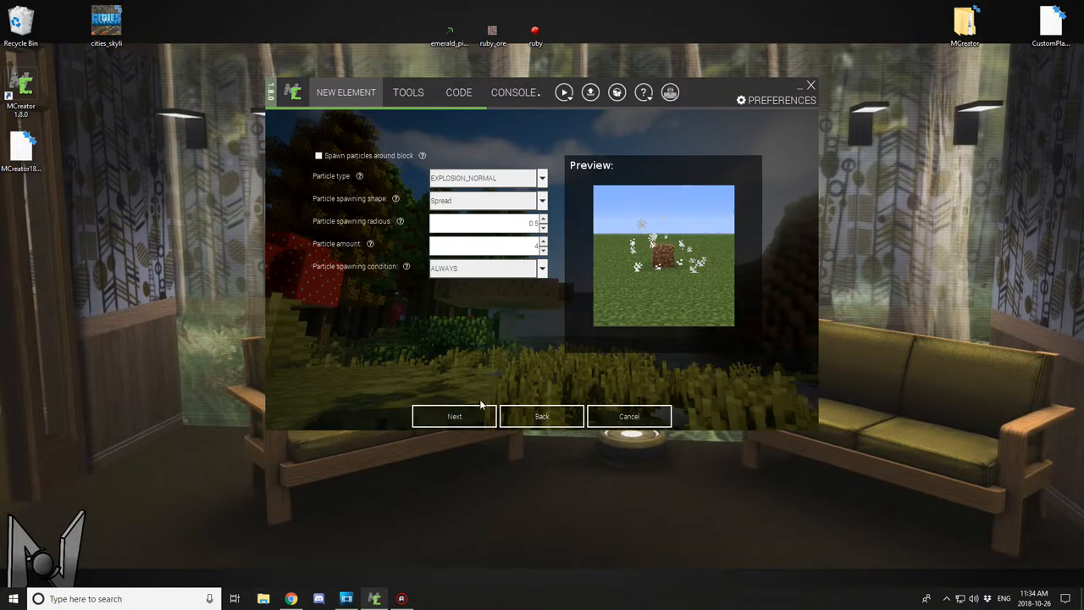
Advance through the particle and procedure pages to the Ruby Ore generation settings
click(454, 417)
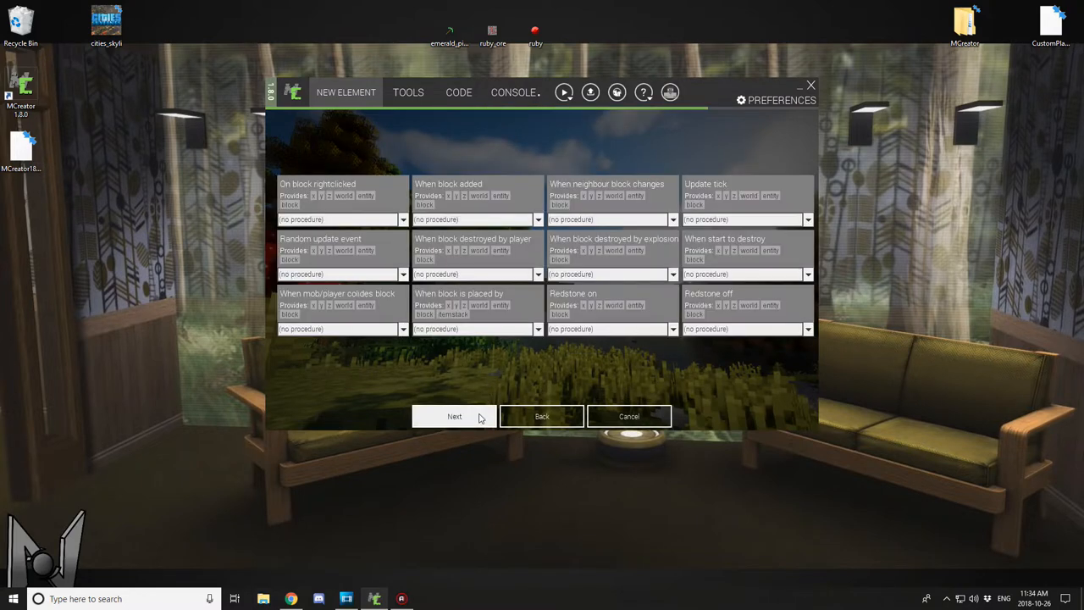
click(454, 416)
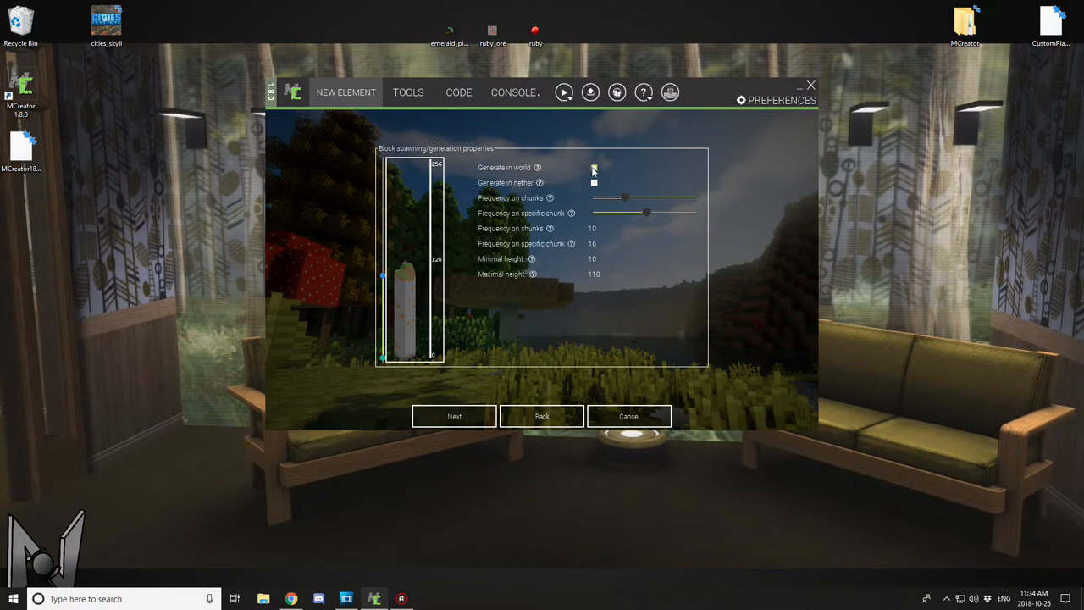
Enable 'Generate in world' so Ruby Ore spawns in the overworld
click(593, 168)
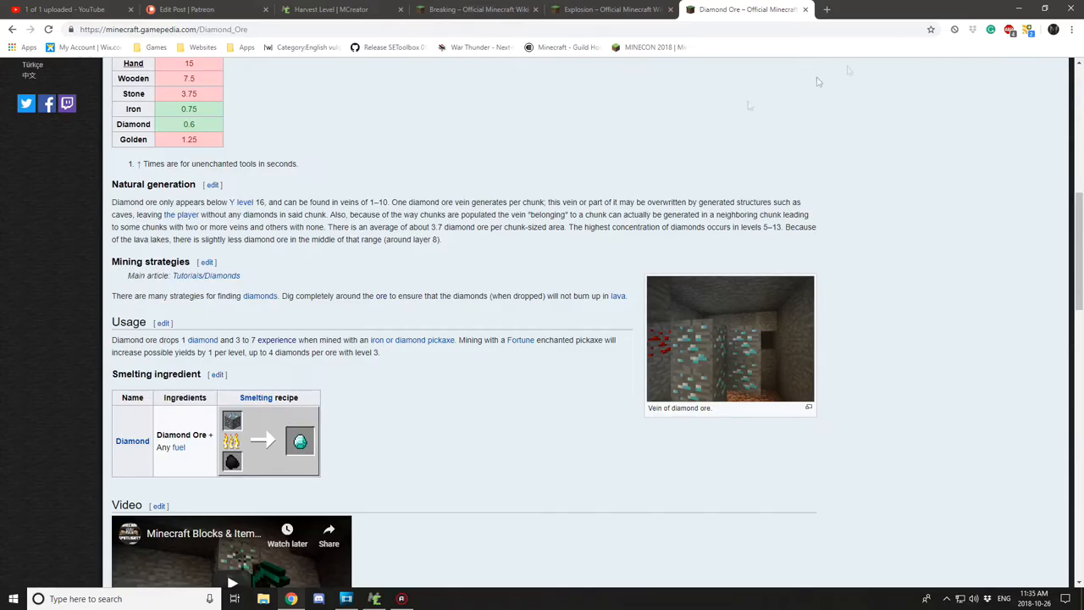
Review the Diamond Ore wiki's natural generation info, then return to the Ruby Ore settings
drag(210, 202, 296, 202)
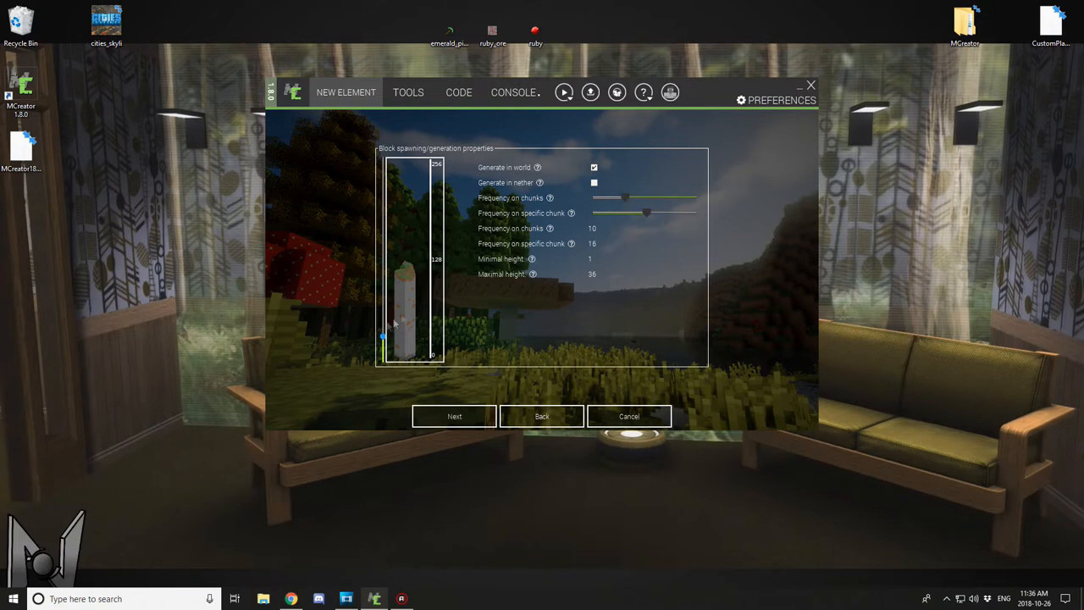
mouse_move(366, 343)
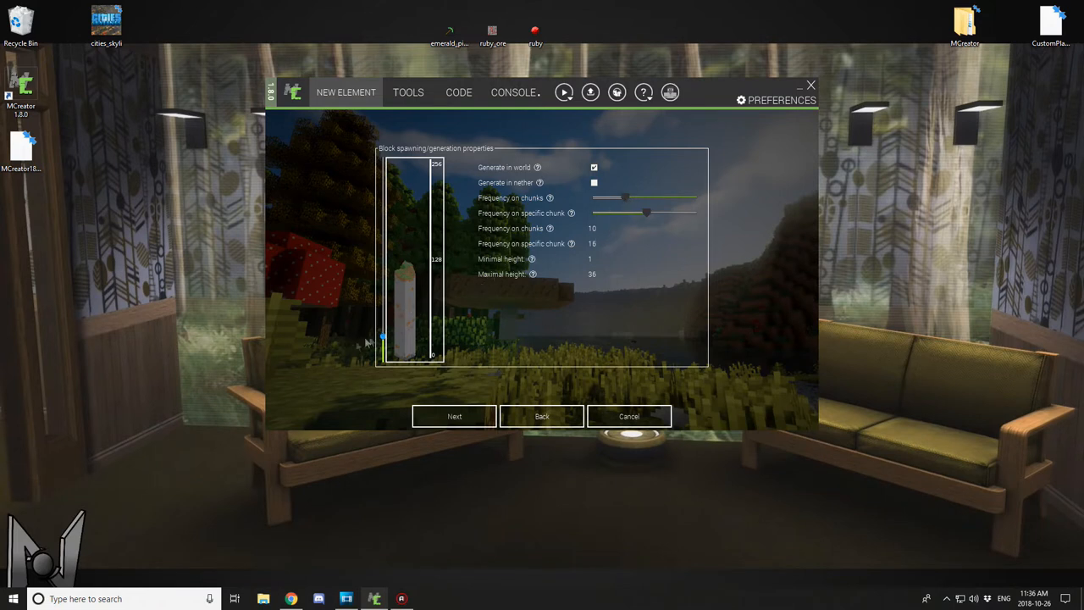
Lower the maximum spawn height to 16 and reduce vein frequency and vein size
drag(383, 336, 383, 354)
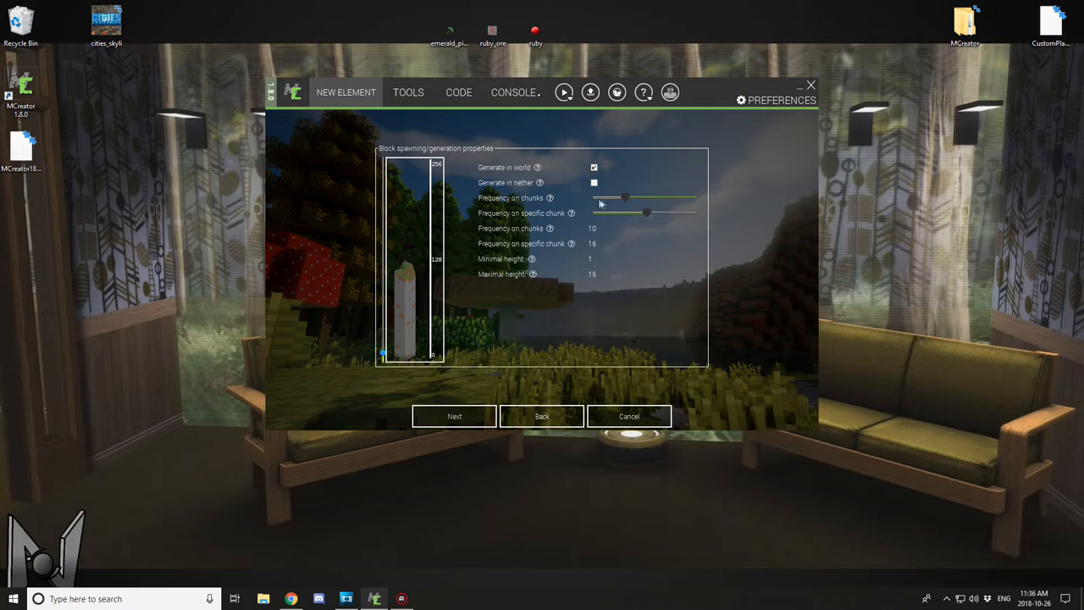
mouse_move(573, 234)
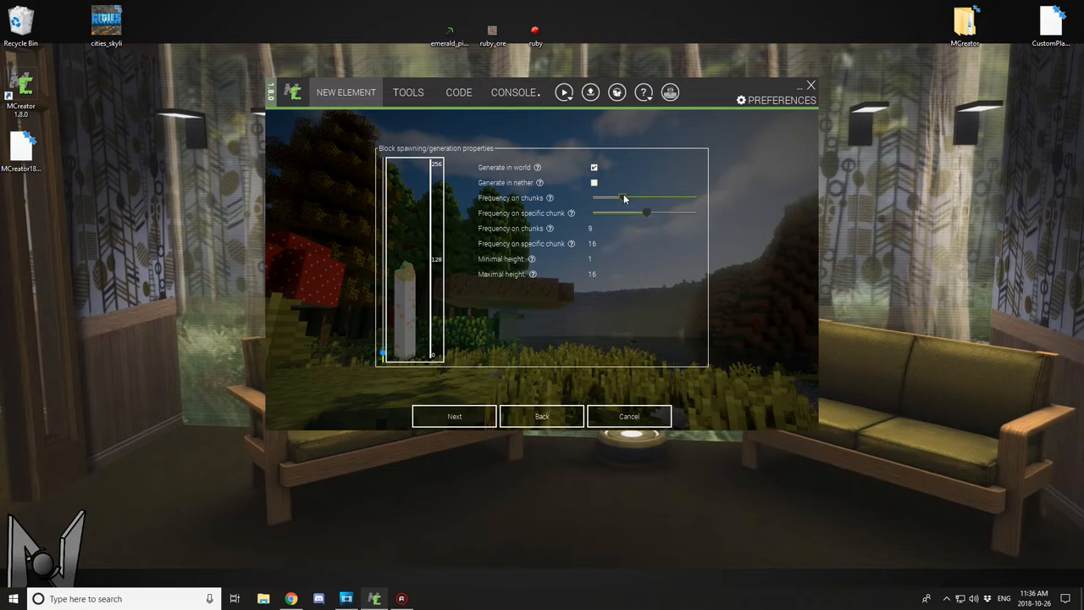
drag(644, 199, 597, 199)
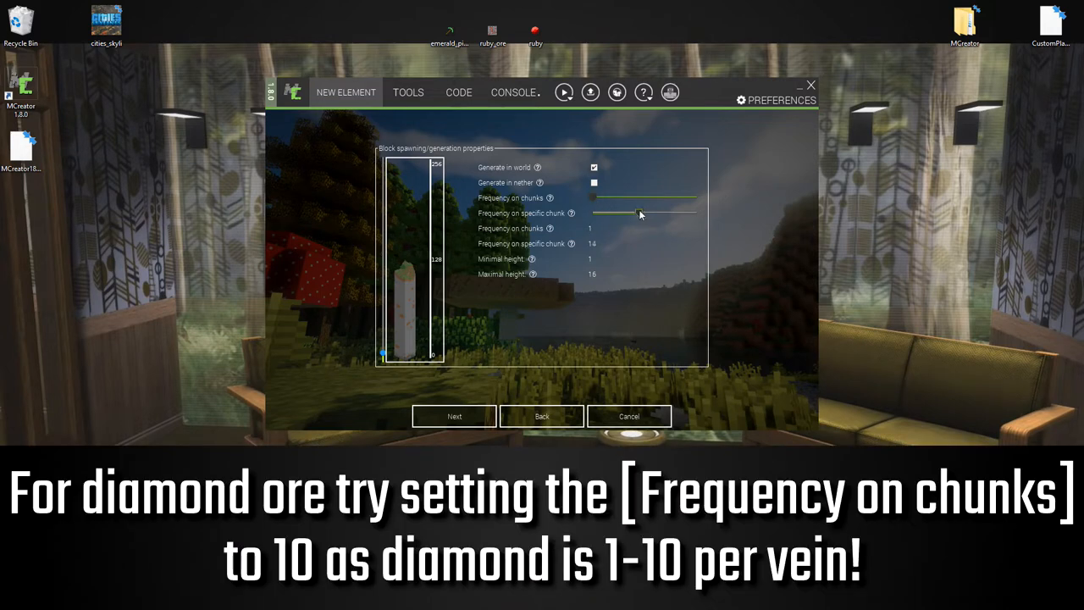
drag(641, 213, 612, 214)
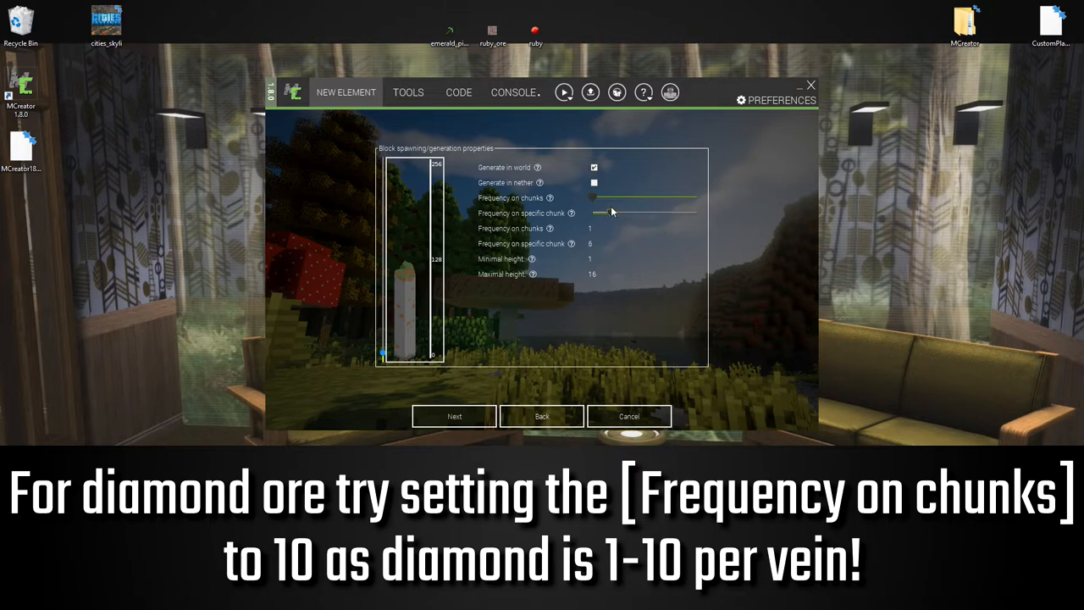
drag(597, 213, 619, 213)
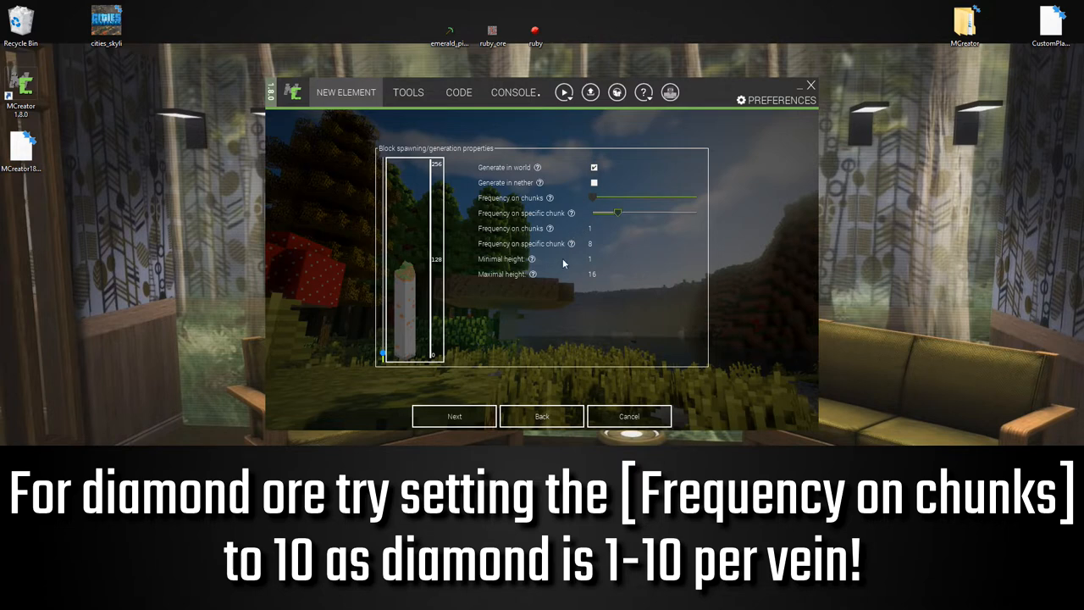
mouse_move(455, 417)
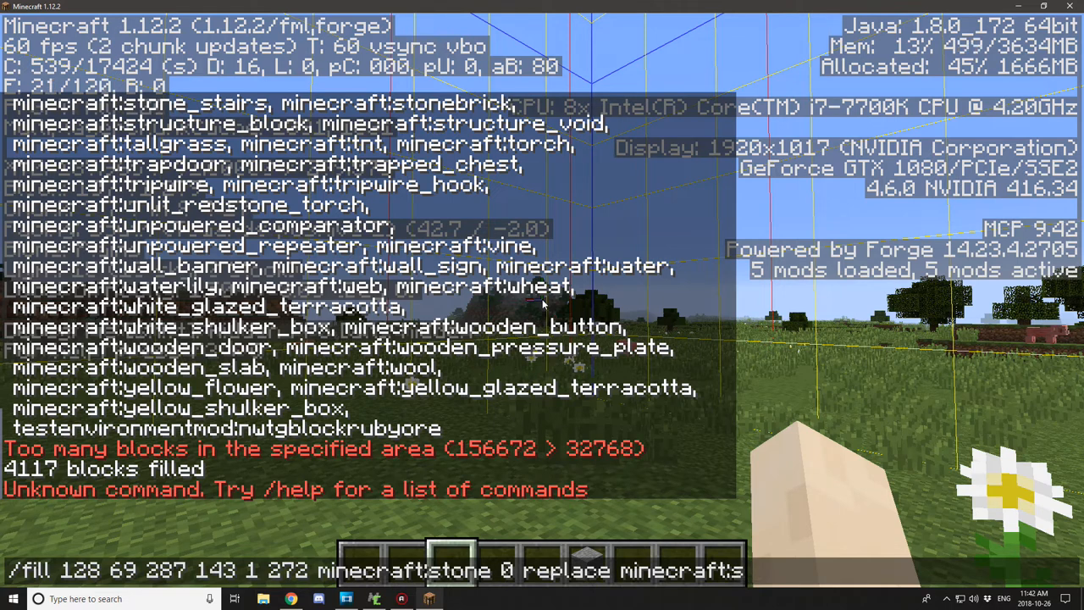
Run /fill ... air replace commands clearing stone, lapis_block, gravel and other blocks from the test area
text(tone)
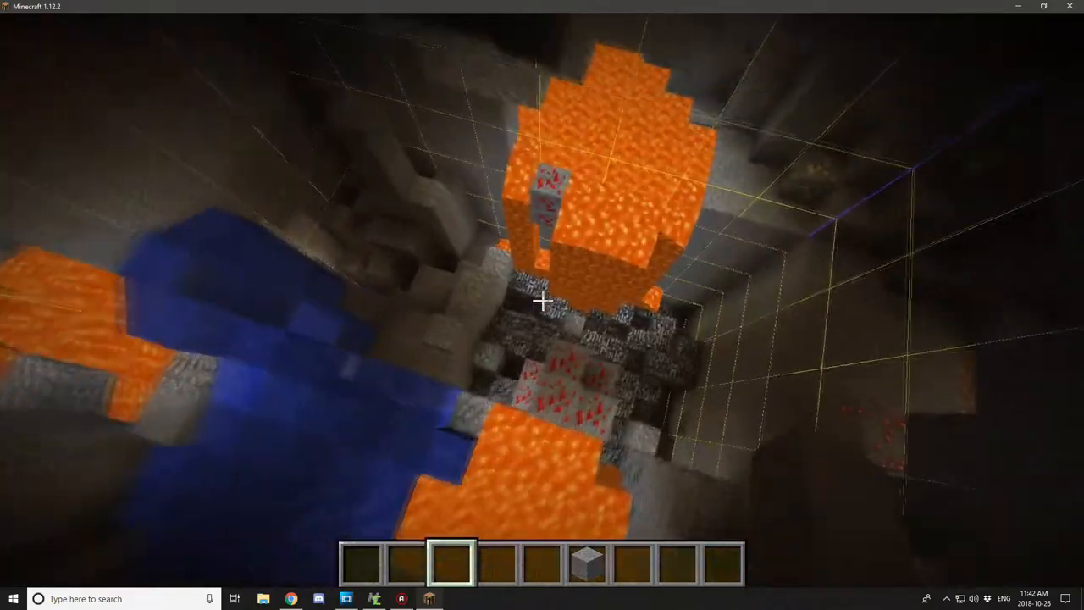
mouse_move(543, 301)
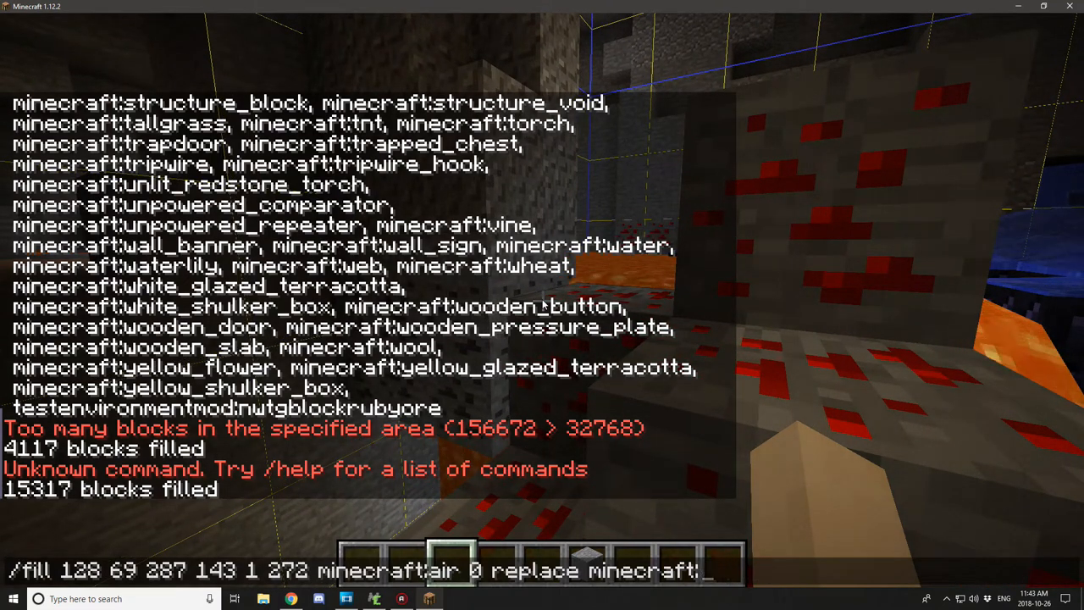
text(lapis_block)
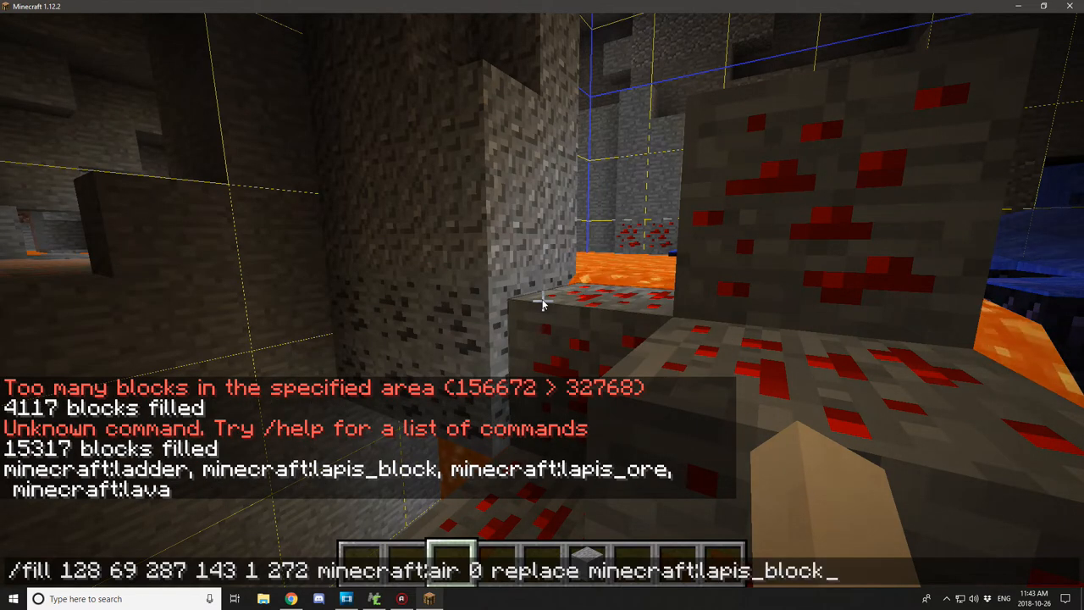
key(enter)
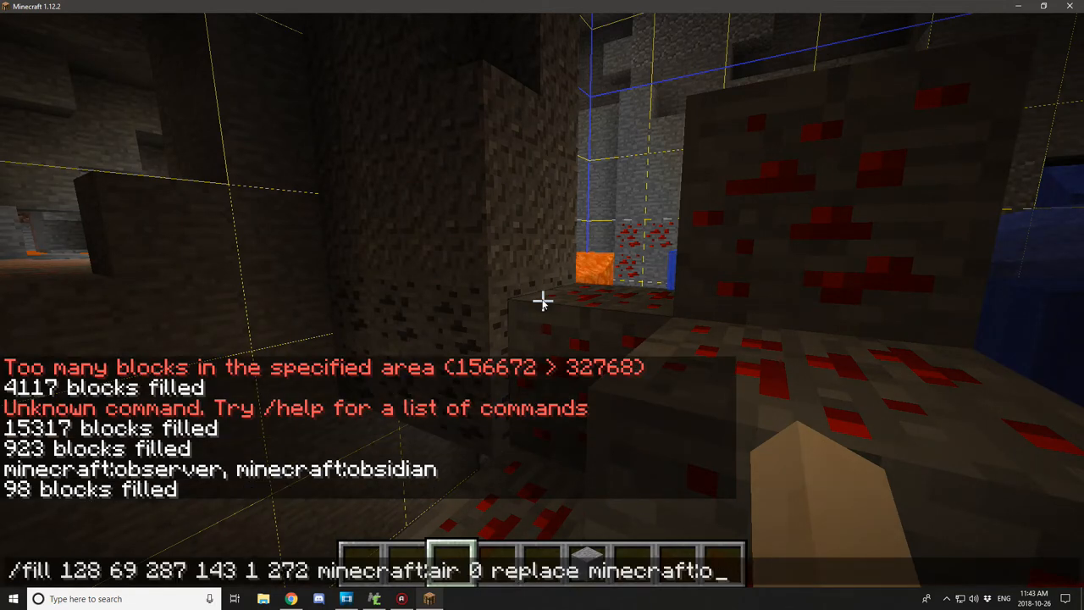
text(gra)
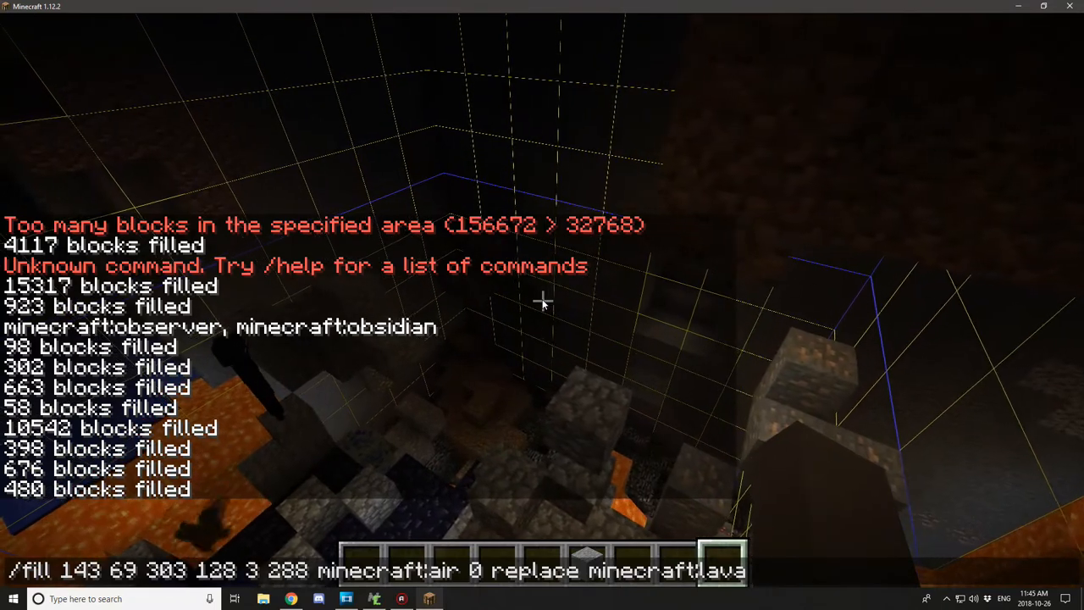
text(flo)
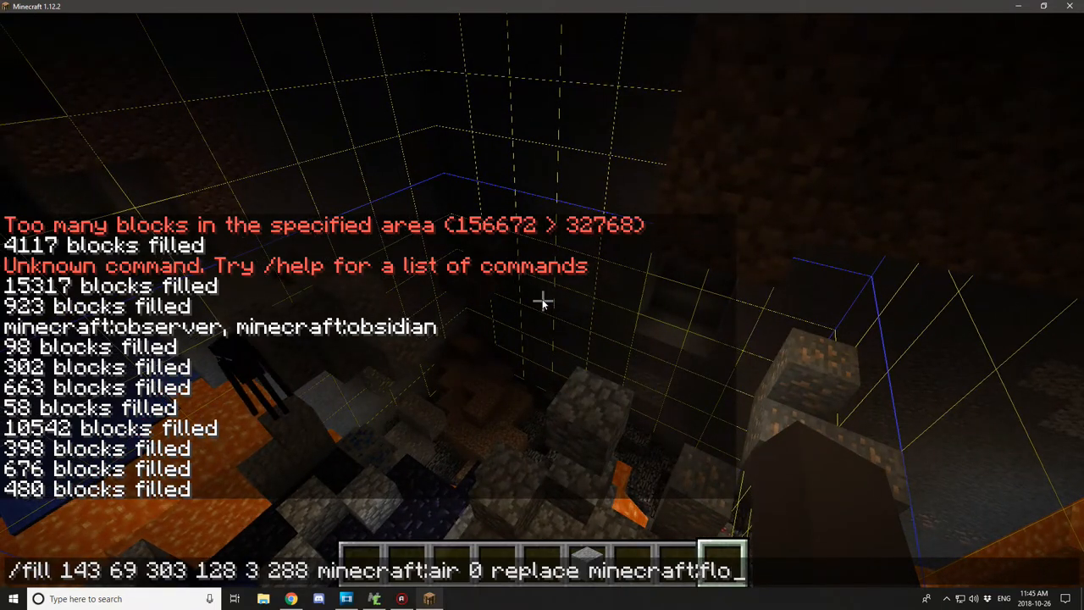
key(enter)
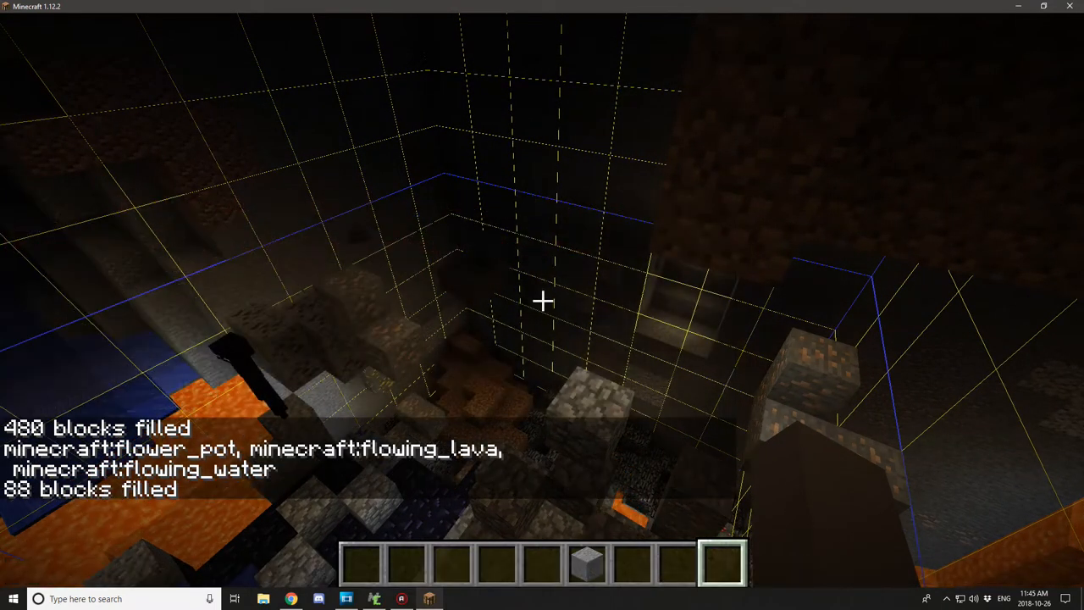
text(/fill 143 69 303 128 3 288 minecraft:air 0 replace minecraft:lava)
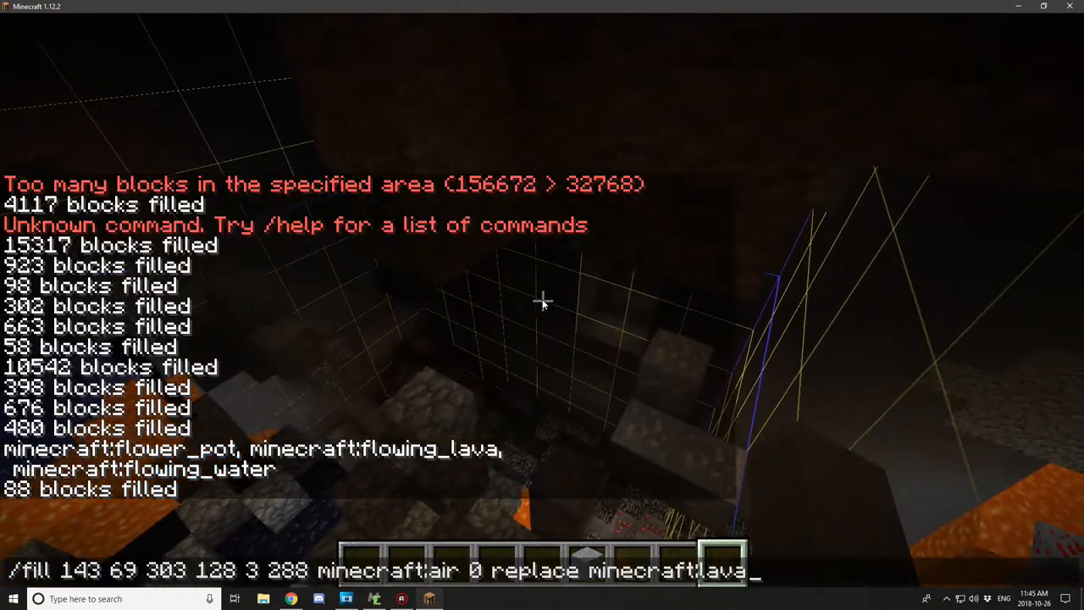
key(enter)
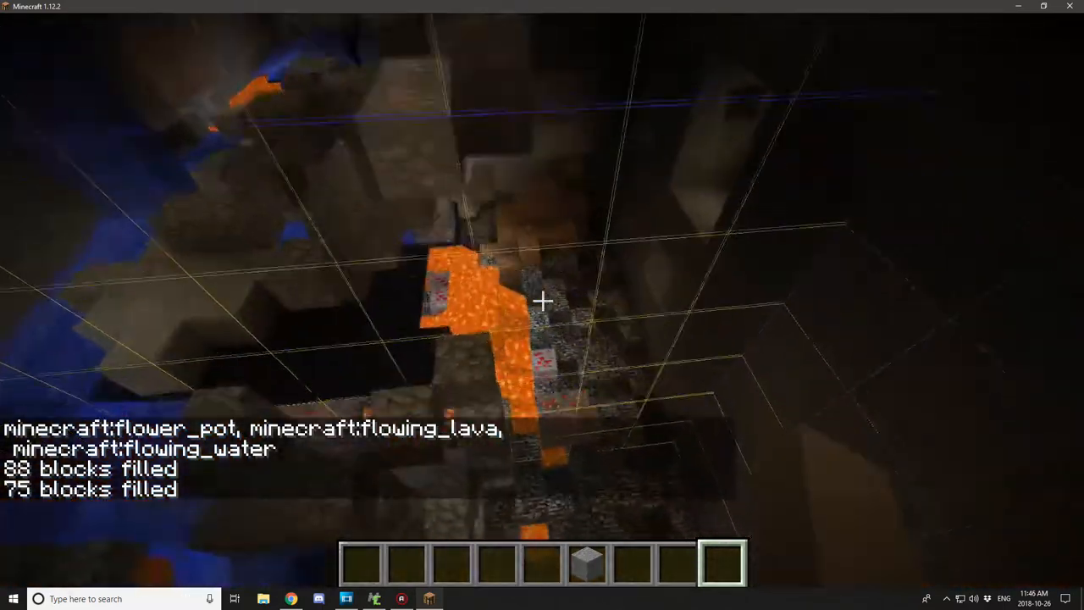
mouse_move(543, 305)
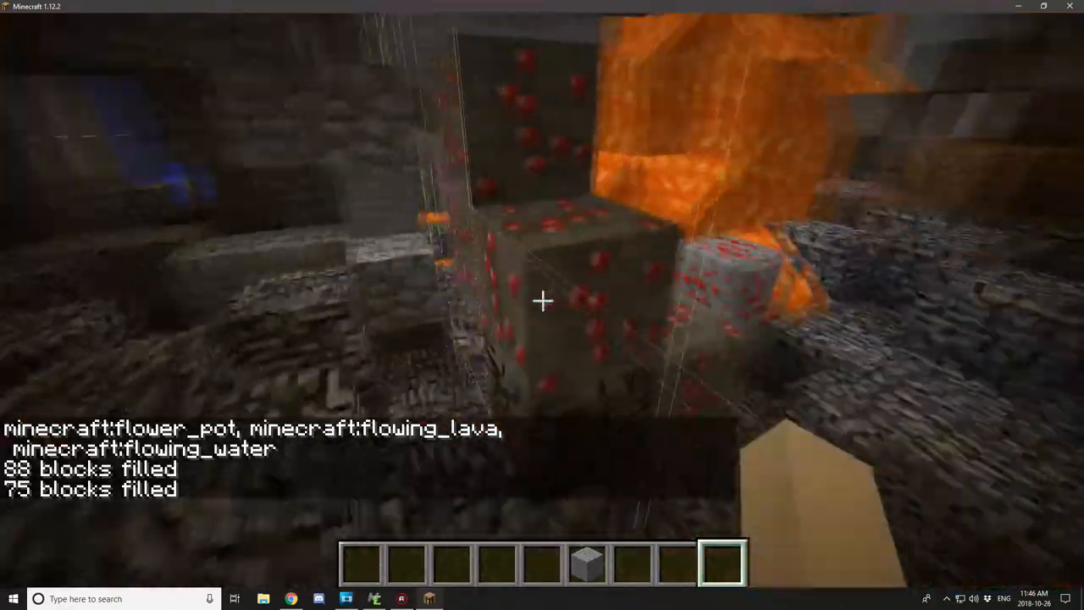
mouse_move(542, 305)
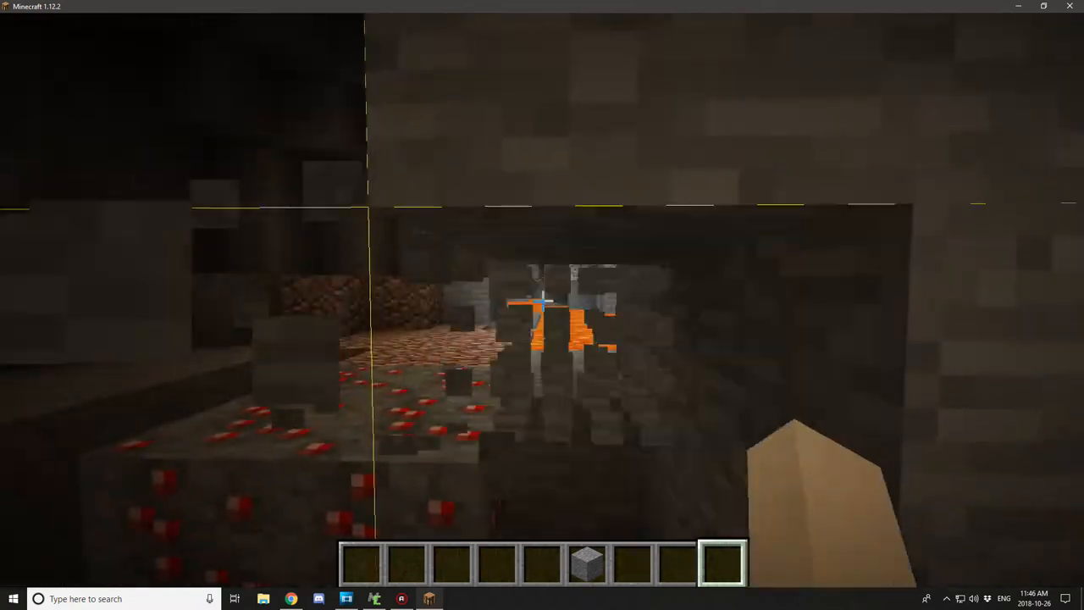
mouse_move(542, 302)
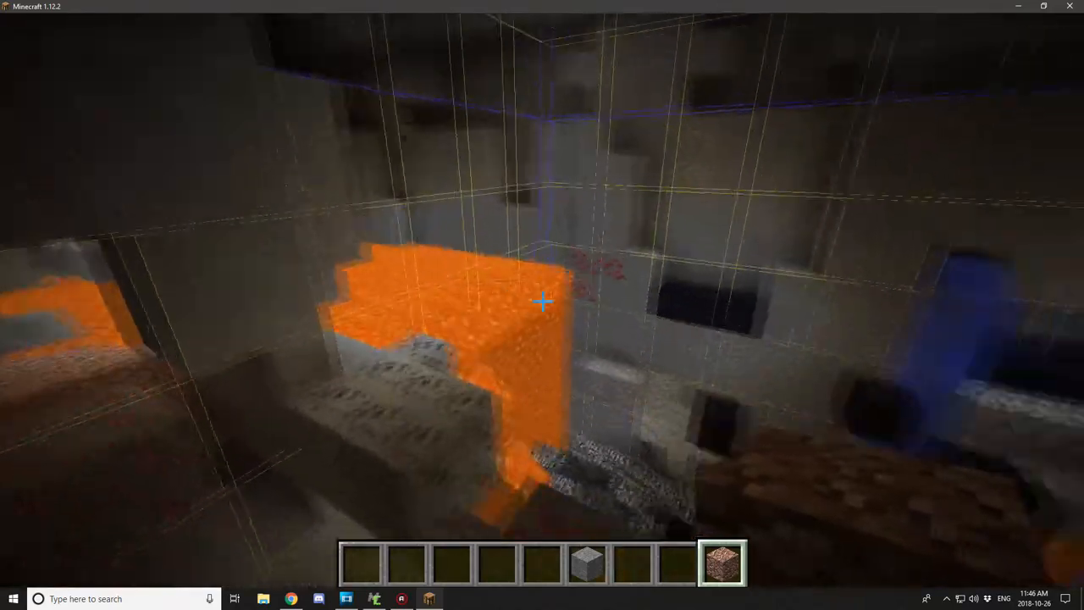
mouse_move(542, 302)
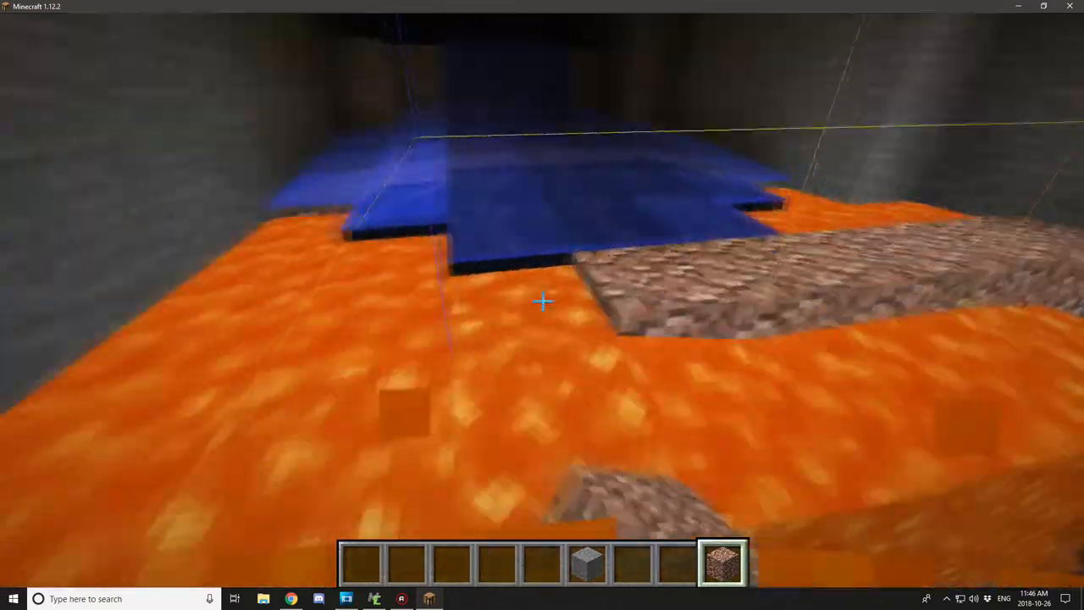
mouse_move(542, 302)
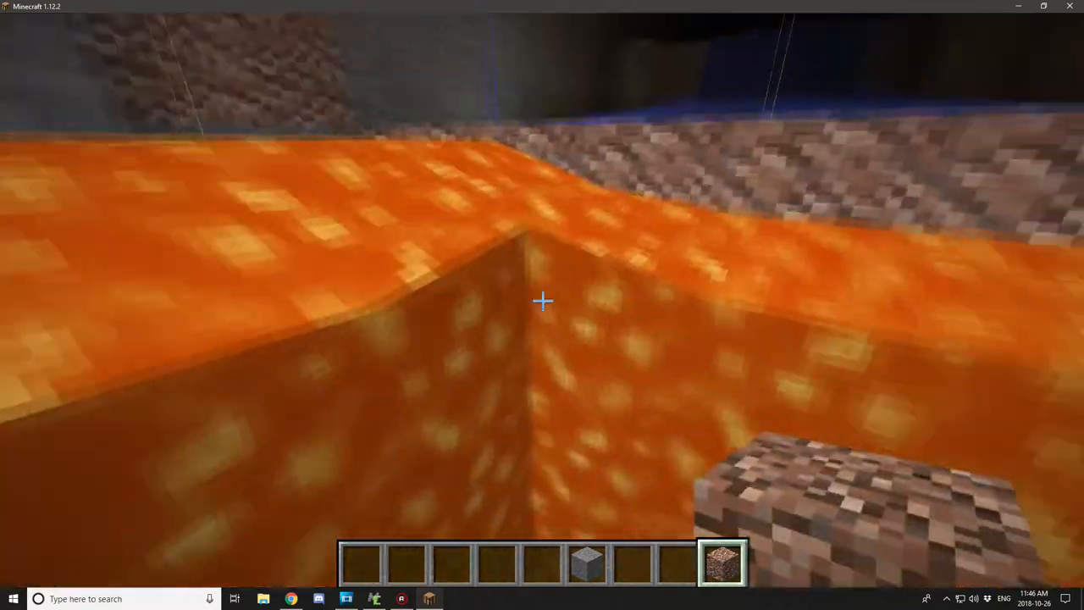